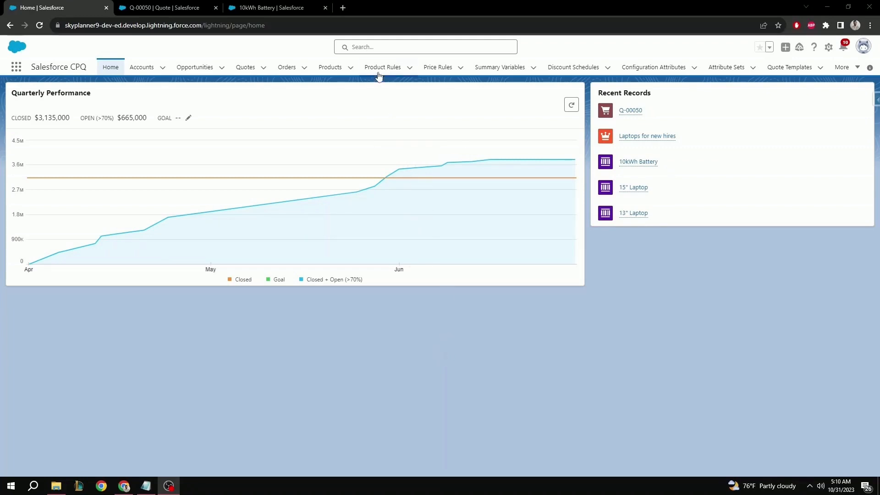
Step: Start a new product rule from the Product Rules list
left_click(382, 67)
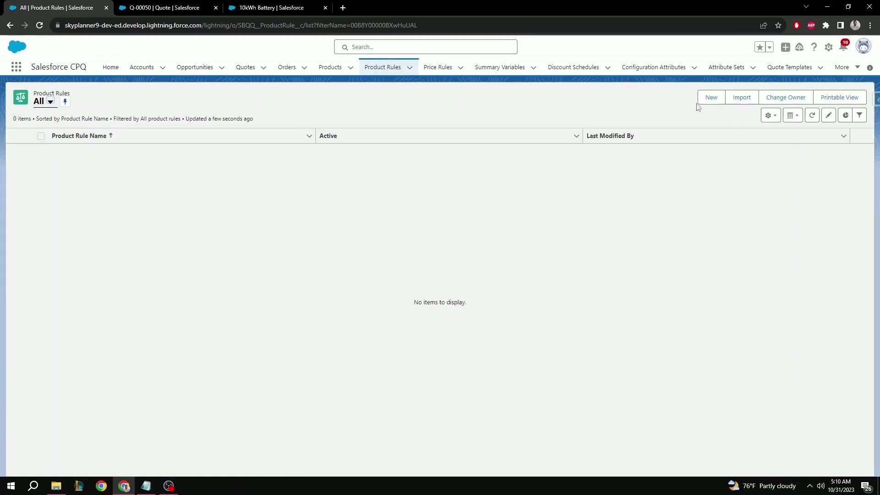
left_click(711, 97)
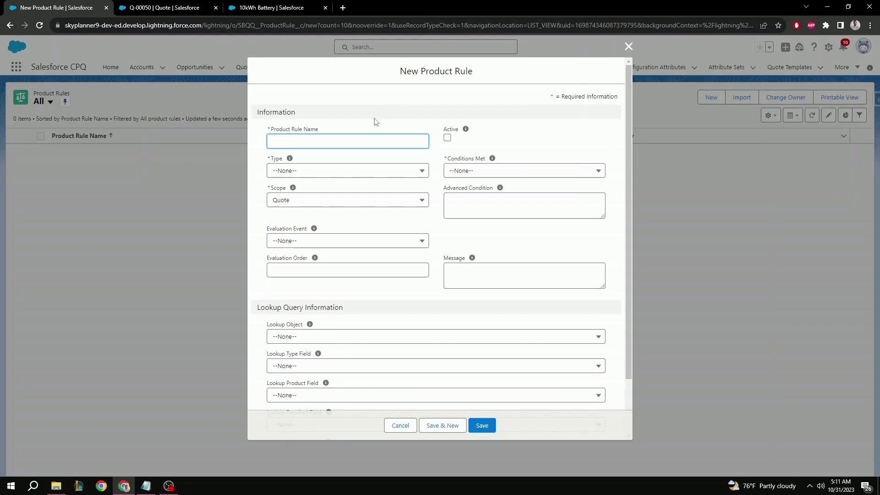
left_click(347, 170)
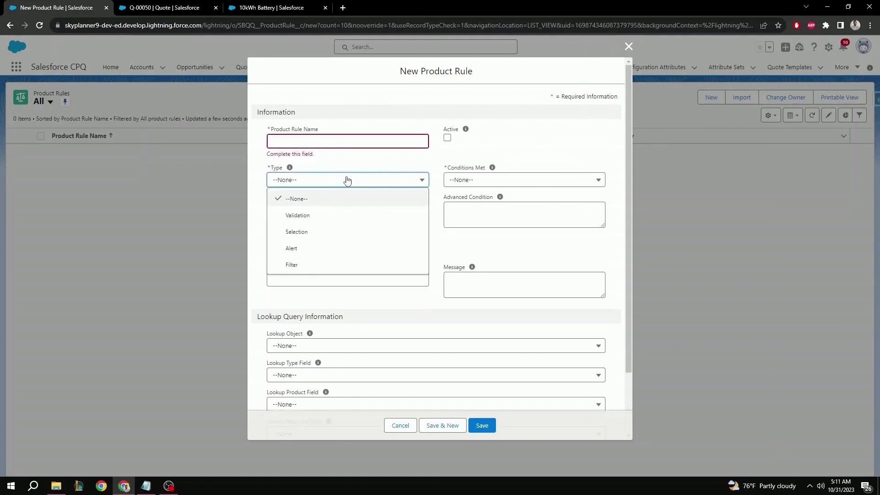
mouse_move(331, 218)
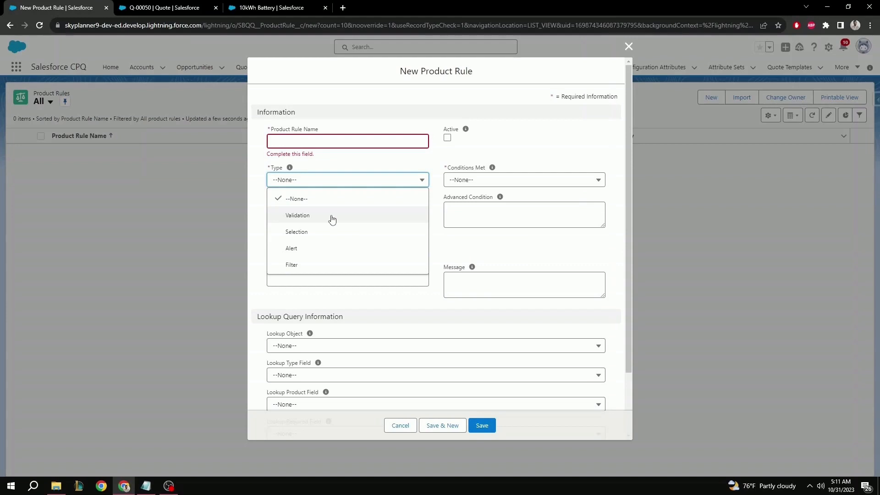
mouse_move(325, 235)
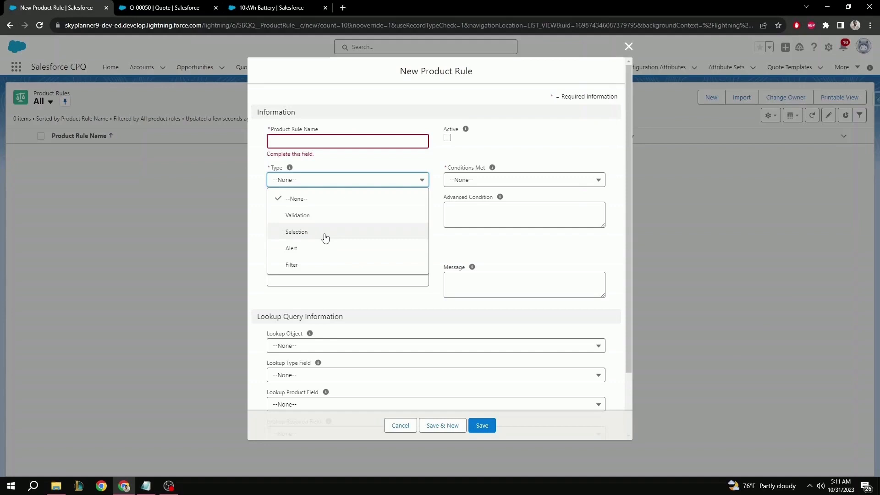
mouse_move(324, 251)
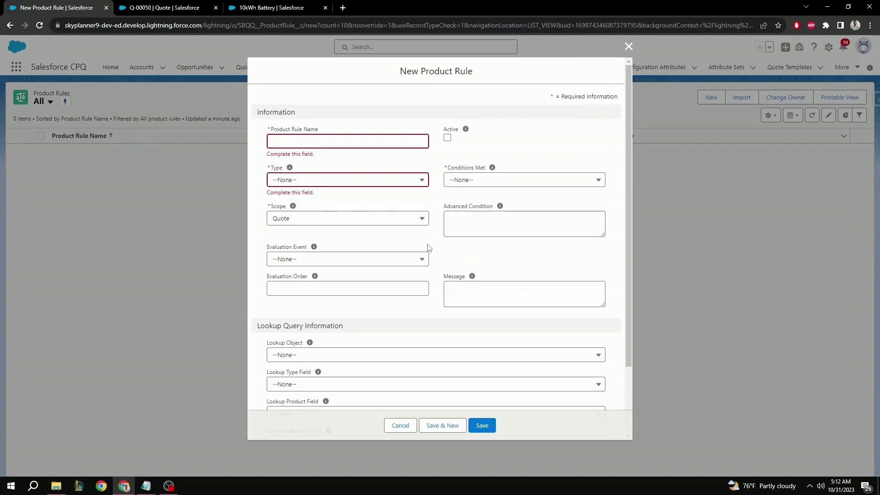
mouse_move(343, 225)
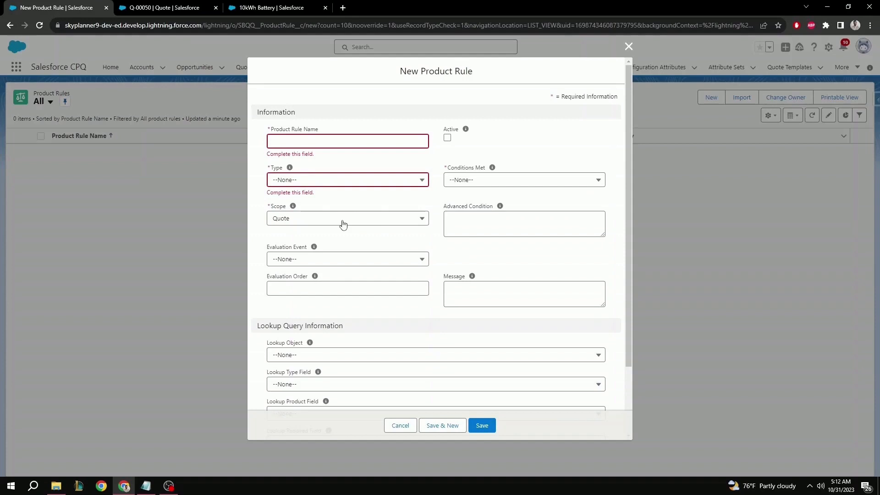
left_click(347, 218)
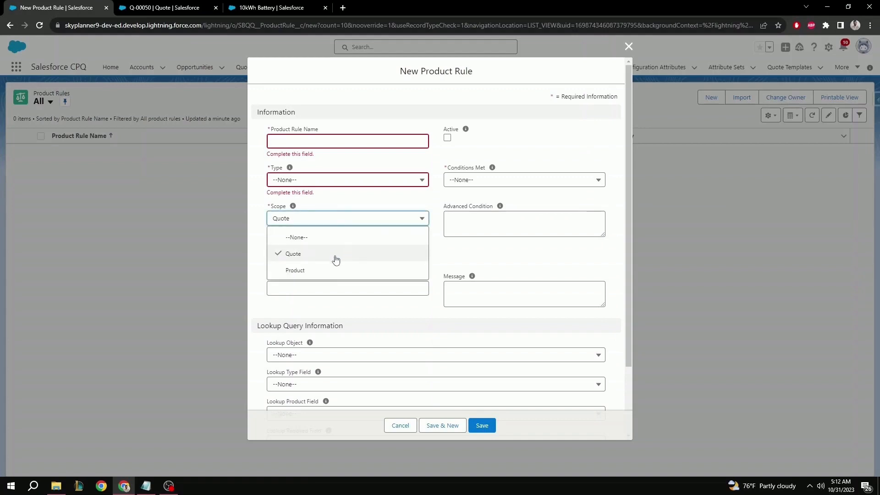
left_click(292, 252)
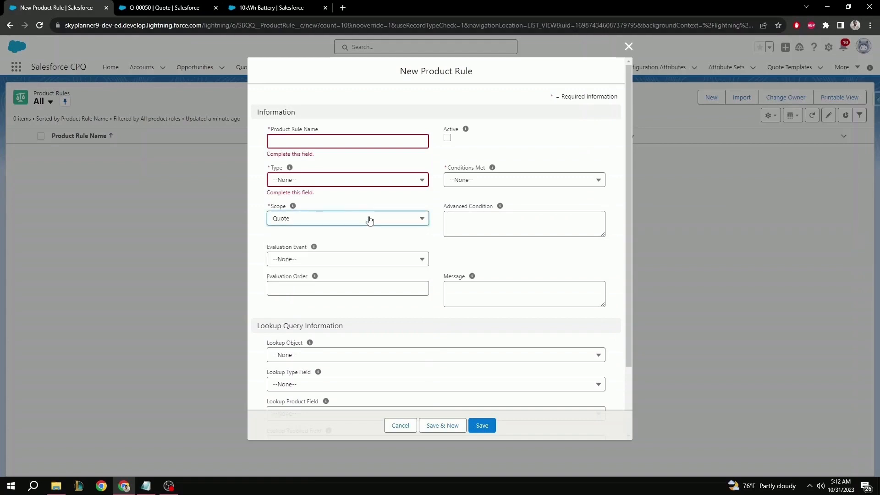
mouse_move(365, 264)
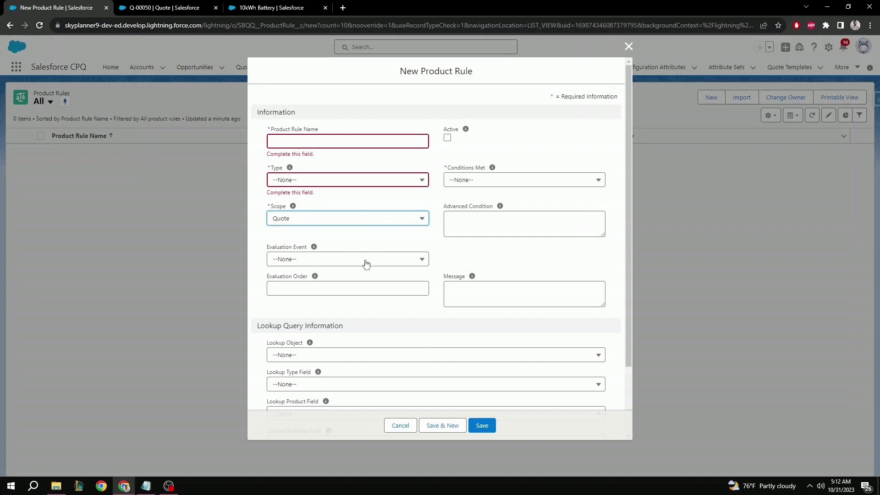
left_click(347, 258)
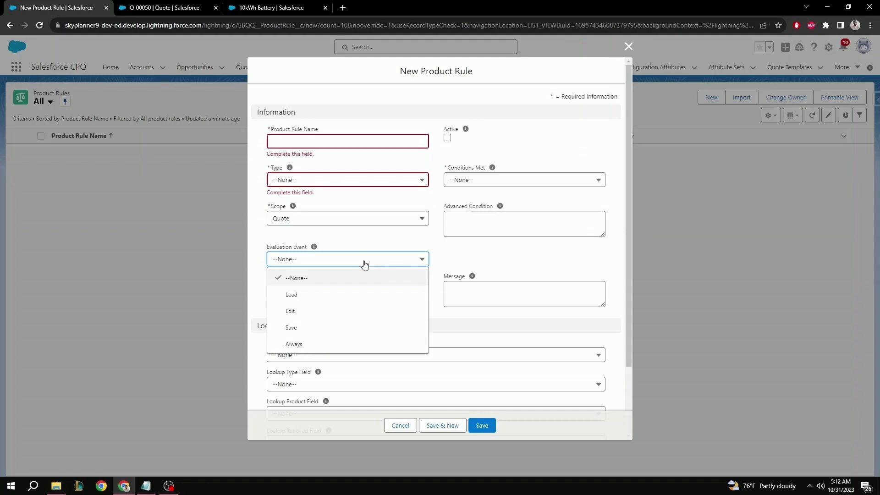
mouse_move(364, 298)
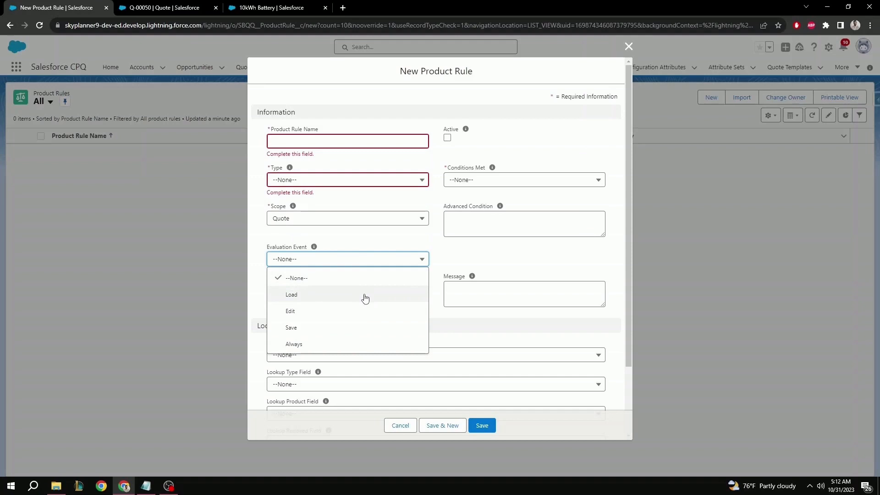
mouse_move(359, 317)
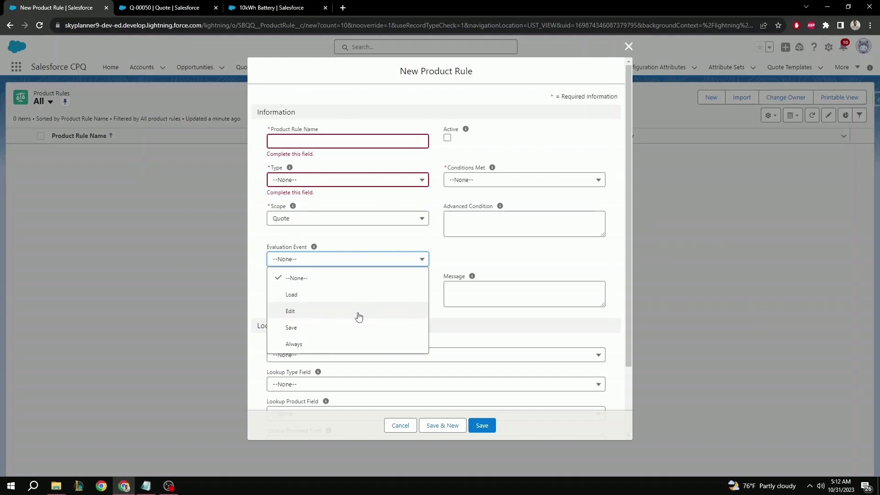
mouse_move(357, 328)
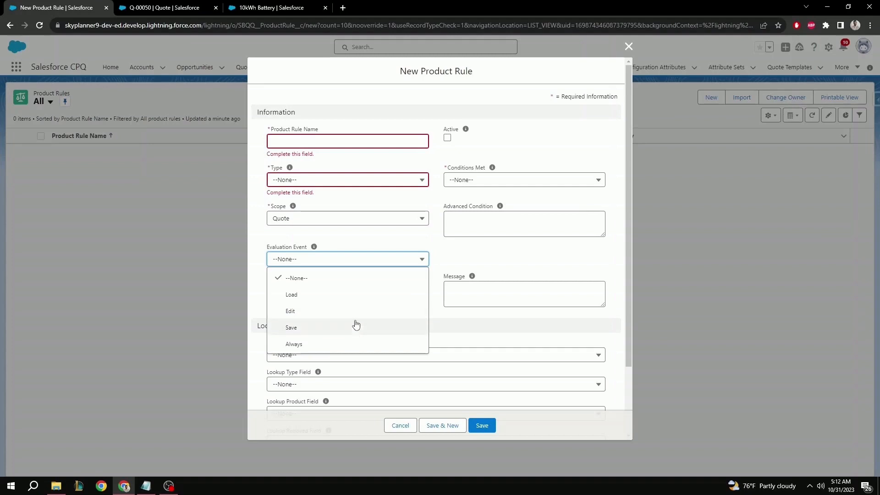
mouse_move(354, 338)
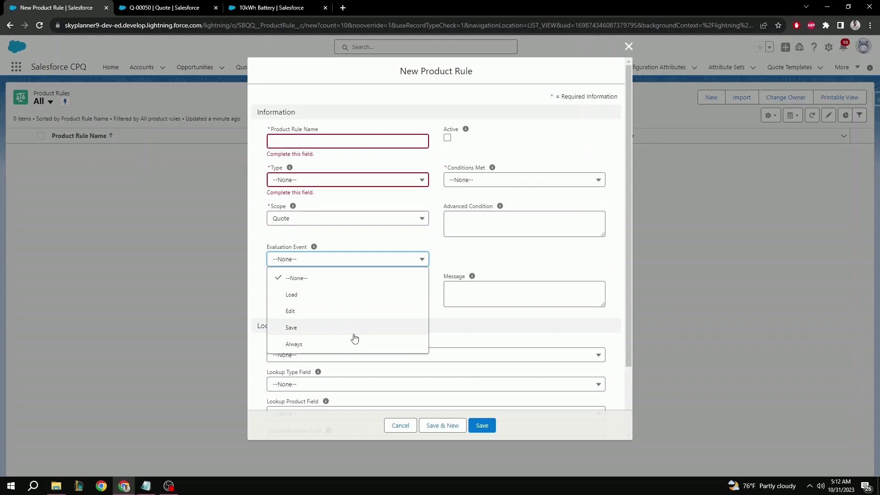
mouse_move(348, 344)
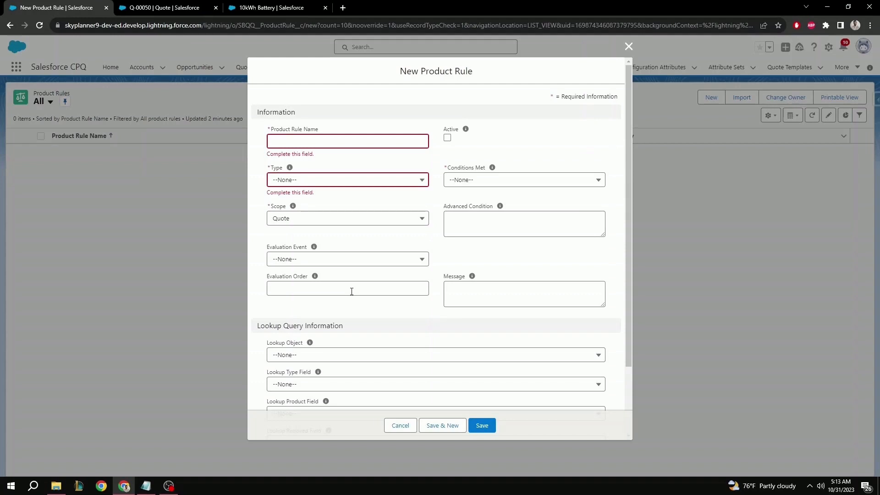
mouse_move(551, 132)
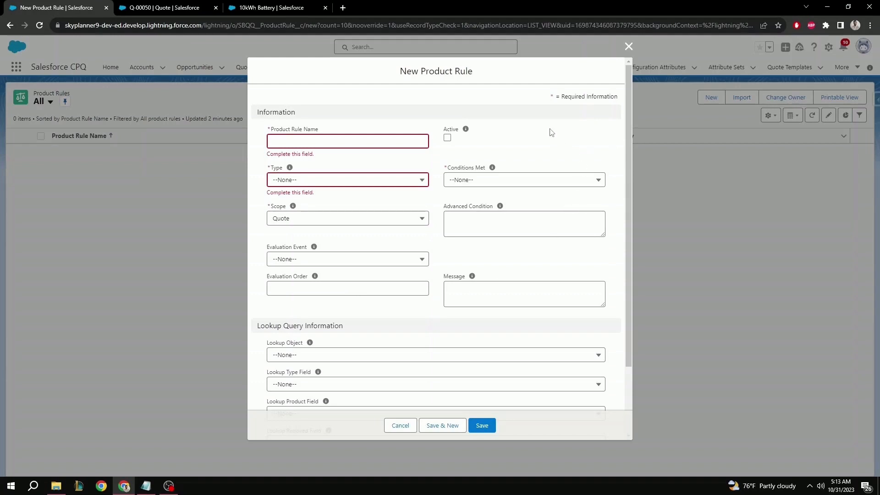
mouse_move(520, 143)
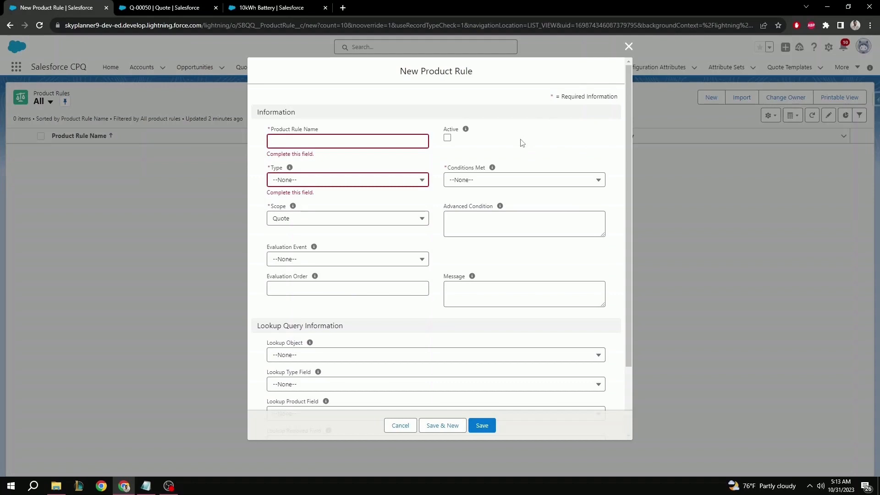
left_click(522, 179)
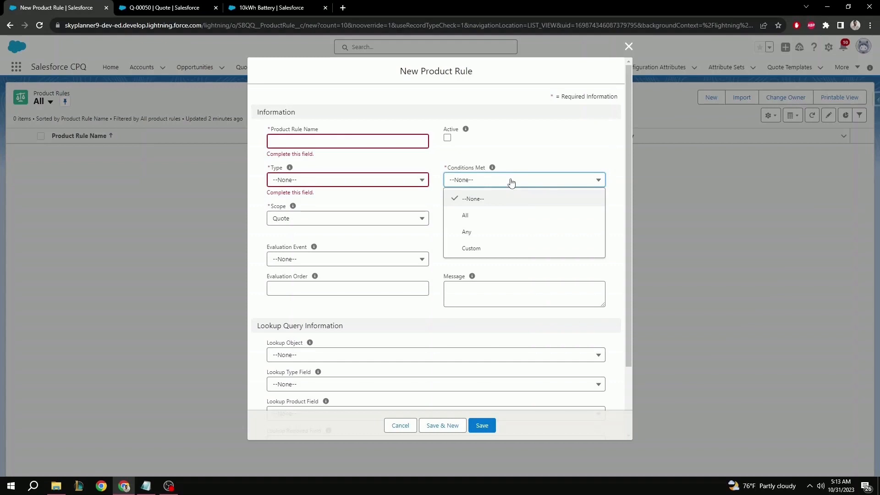
mouse_move(517, 173)
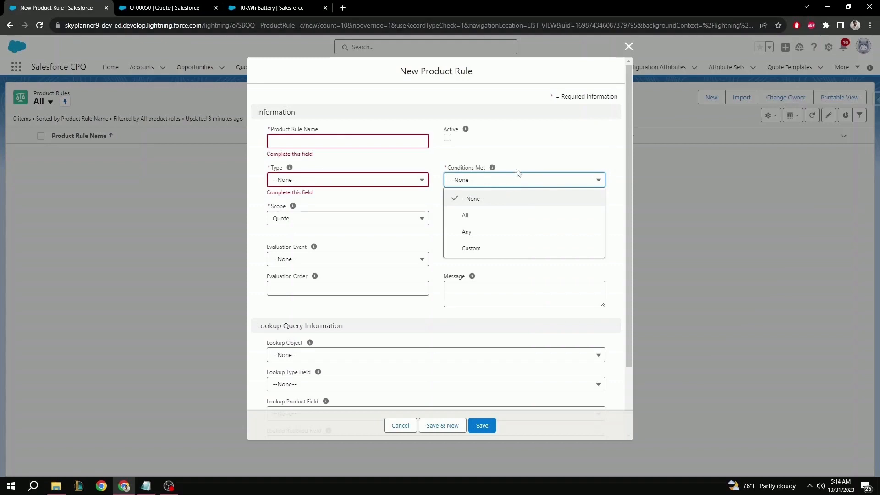
left_click(473, 198)
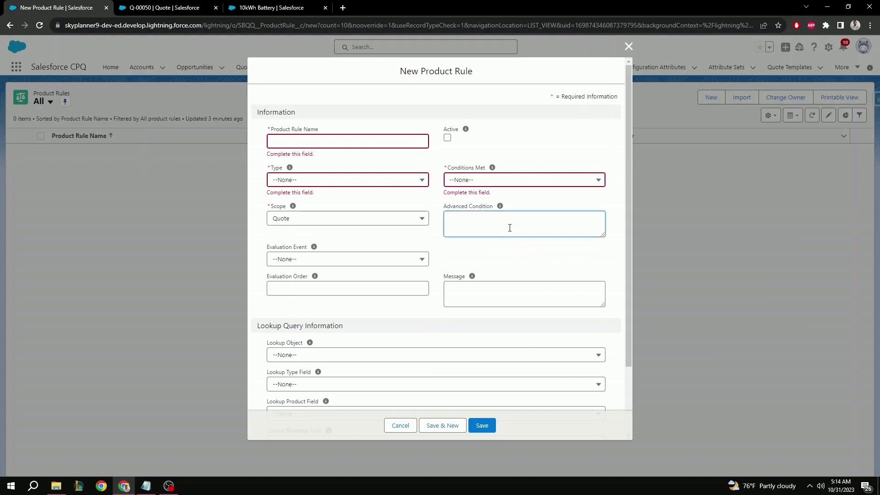
left_click(524, 223)
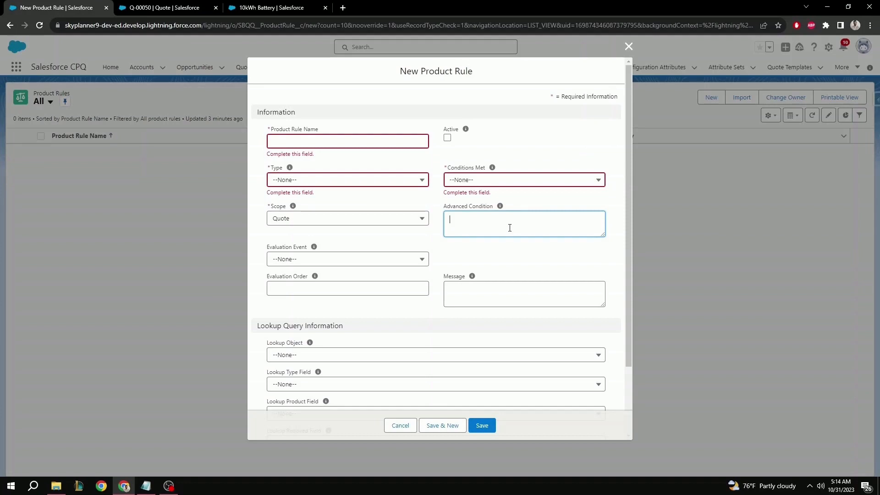
left_click(523, 293)
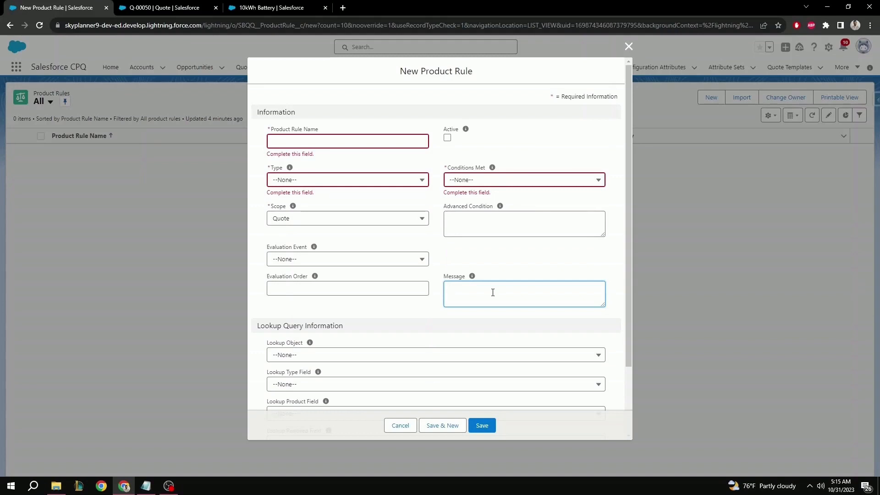
scroll("down", 3)
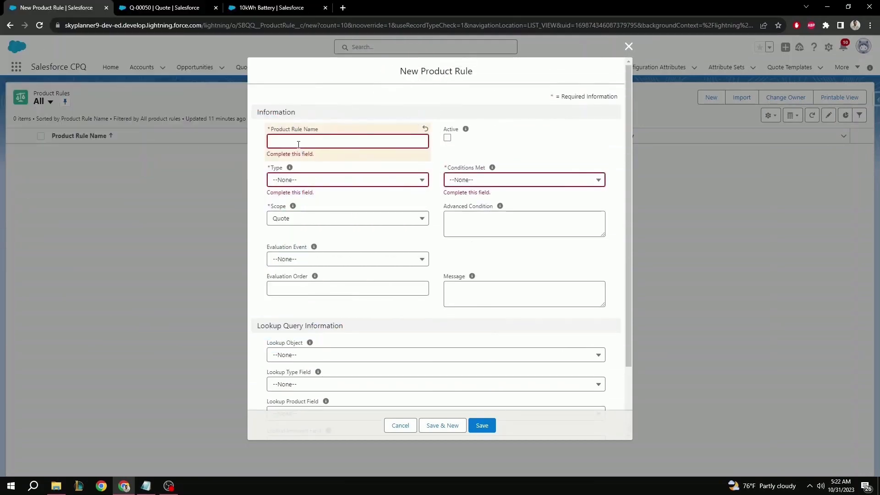
Step: Name the rule 'No More than 5 10kWh Batteries', type Validation, evaluated Always, and active
type("No More than 5 10kWh Batteries")
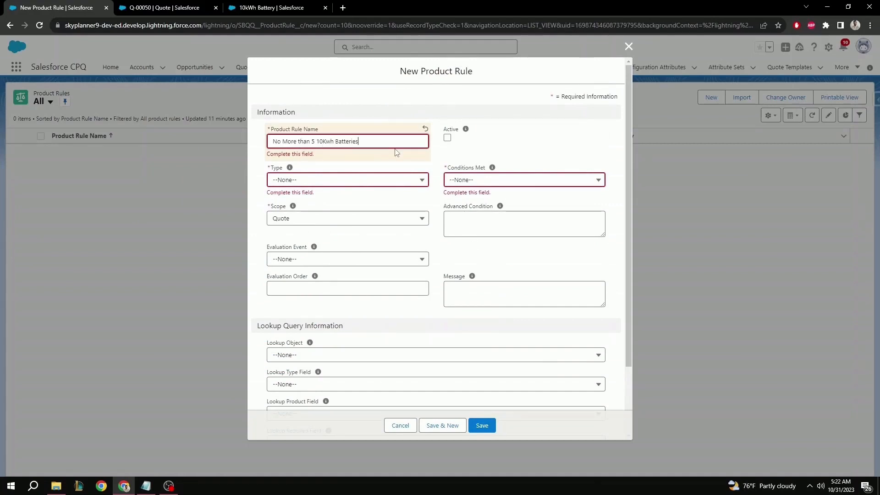
mouse_move(316, 187)
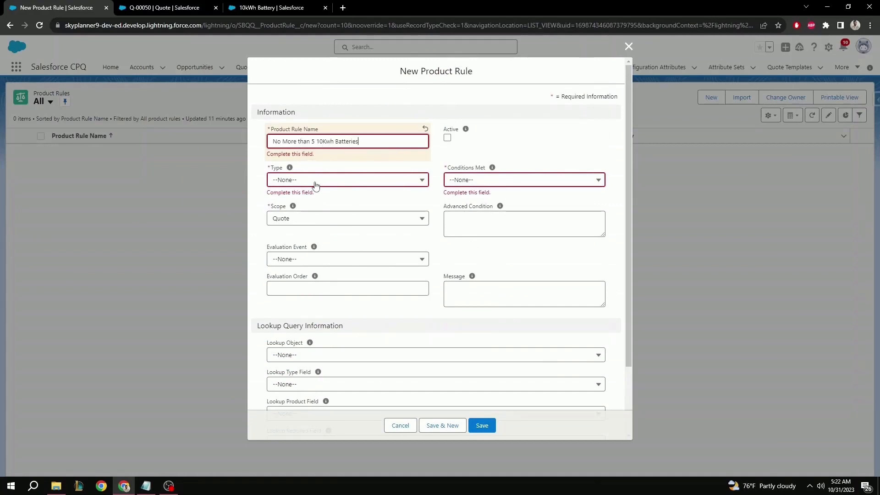
left_click(347, 180)
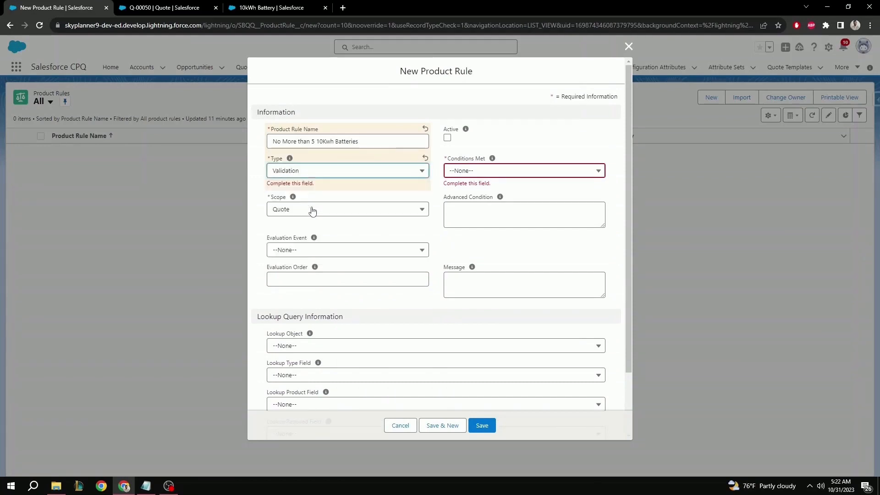
left_click(347, 209)
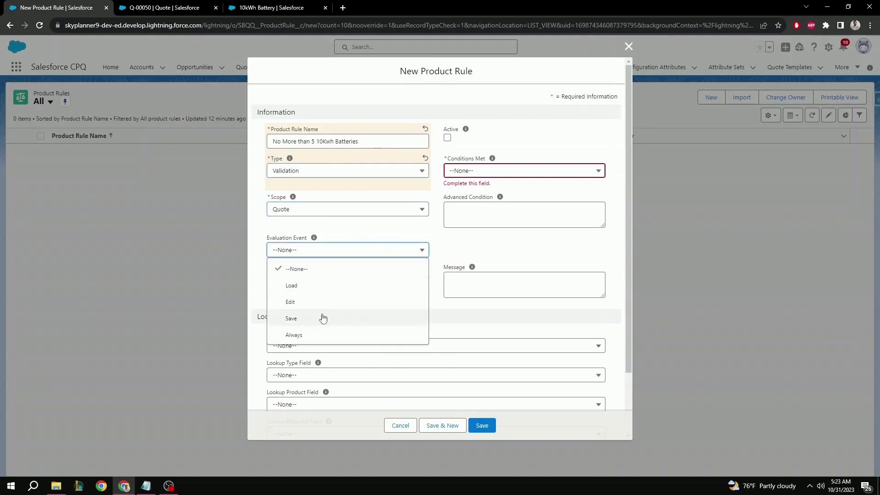
left_click(294, 334)
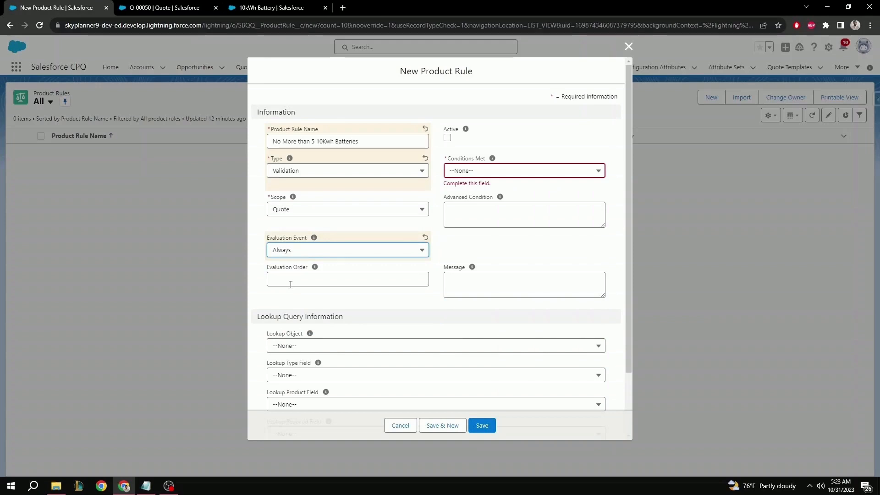
mouse_move(454, 147)
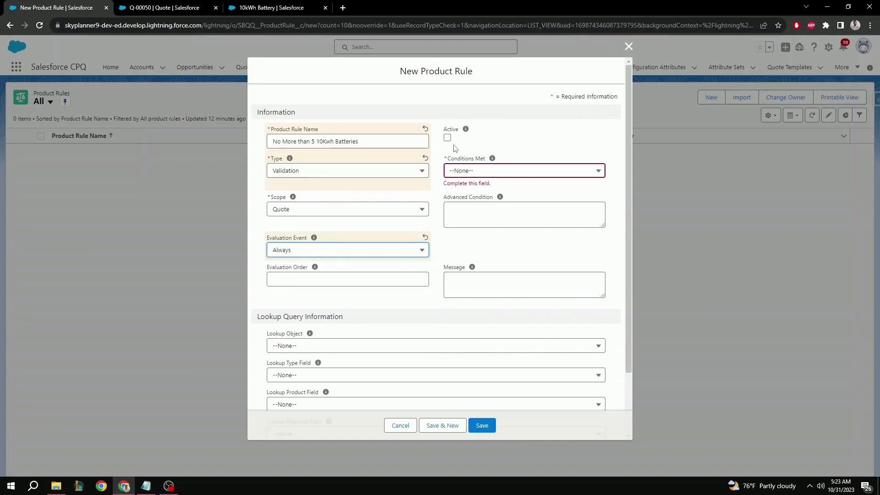
left_click(447, 138)
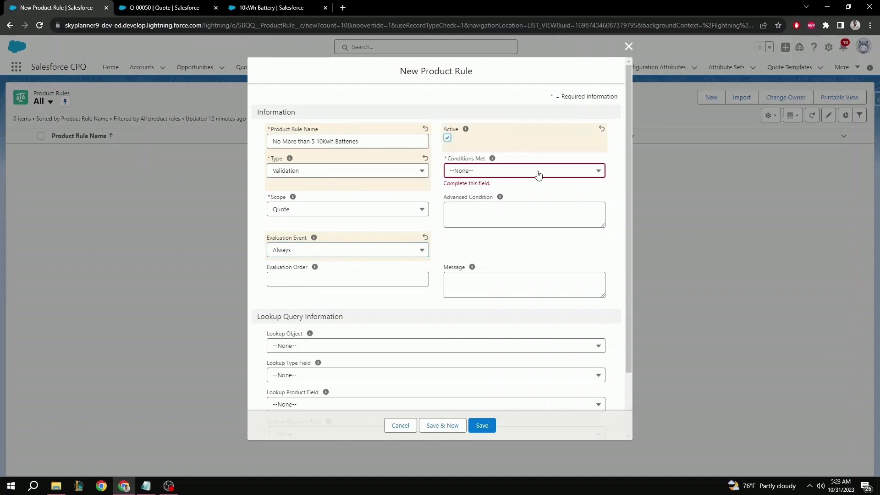
Step: Require all conditions met, set message 'Cannot add more than 5 10kwh batteries on this quote', and save
left_click(524, 170)
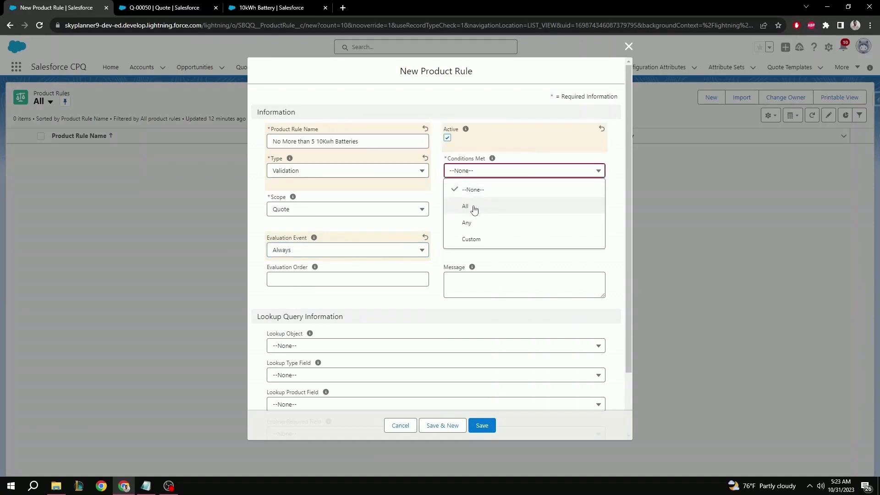
left_click(465, 206)
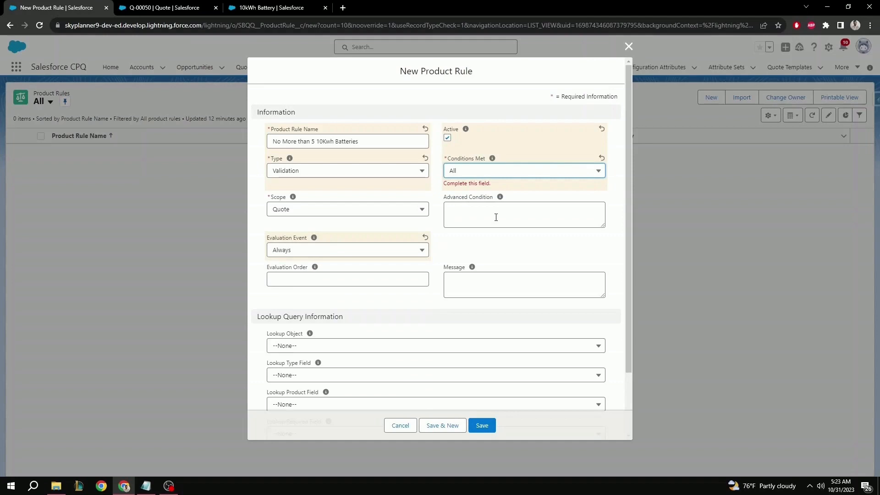
left_click(523, 275)
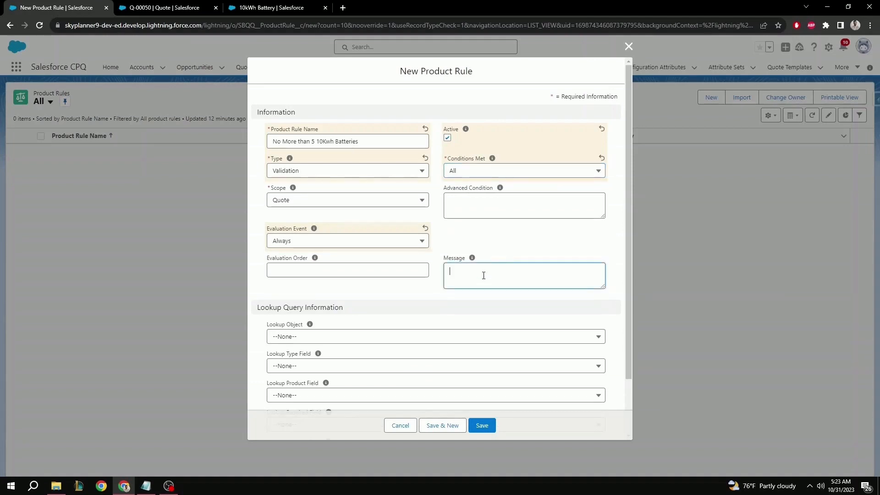
type("Cannot add more than 5 10kwh batteries on this quote")
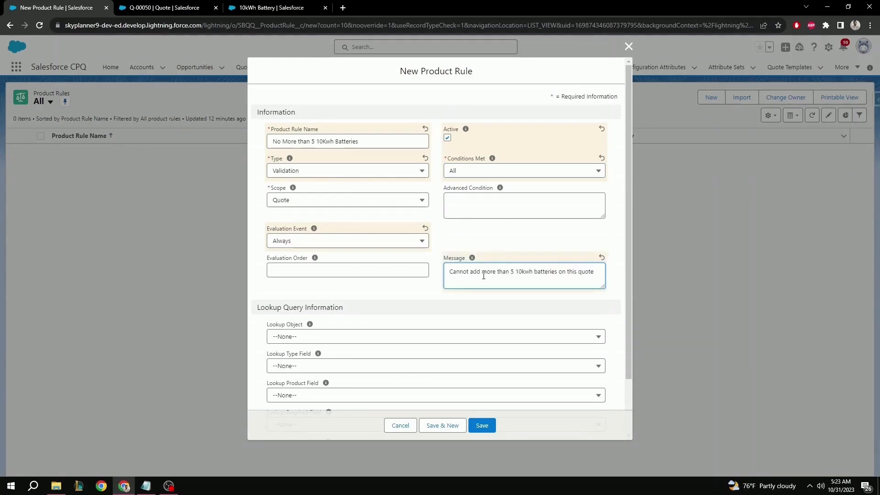
left_click(481, 425)
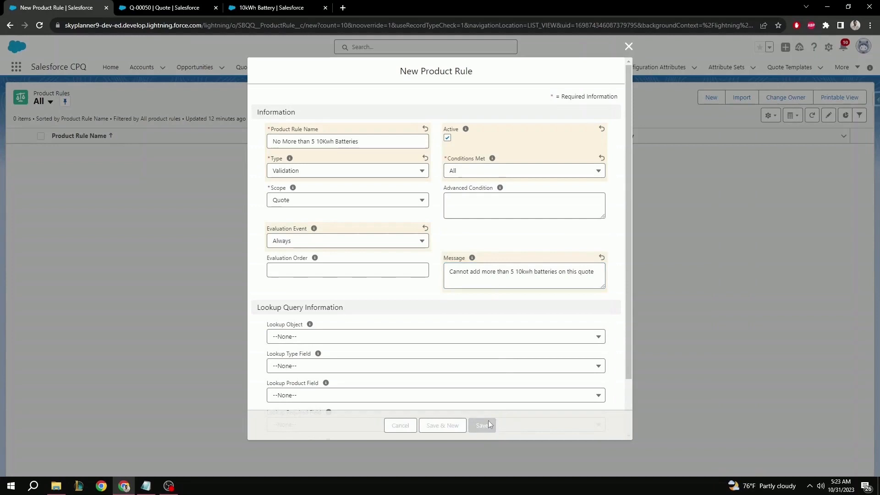
Step: Save the battery rule and scroll to its empty Error Conditions, Actions and Lookup Queries lists
left_click(481, 425)
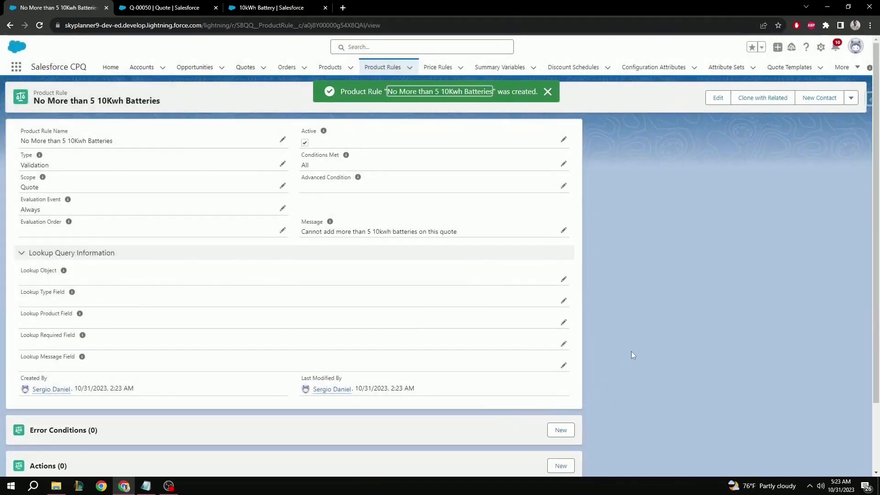
scroll("down", 3)
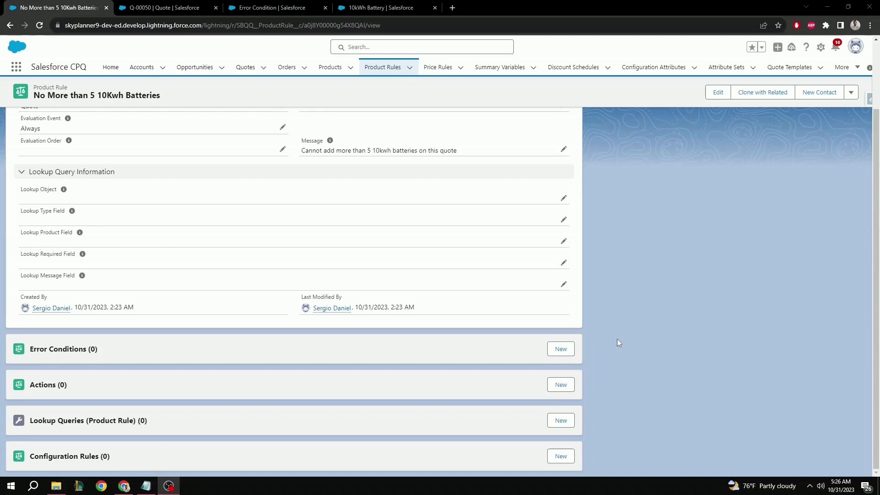
Step: Draft a new error condition with Quote Line as tested object, then move to Salesforce Setup
left_click(560, 349)
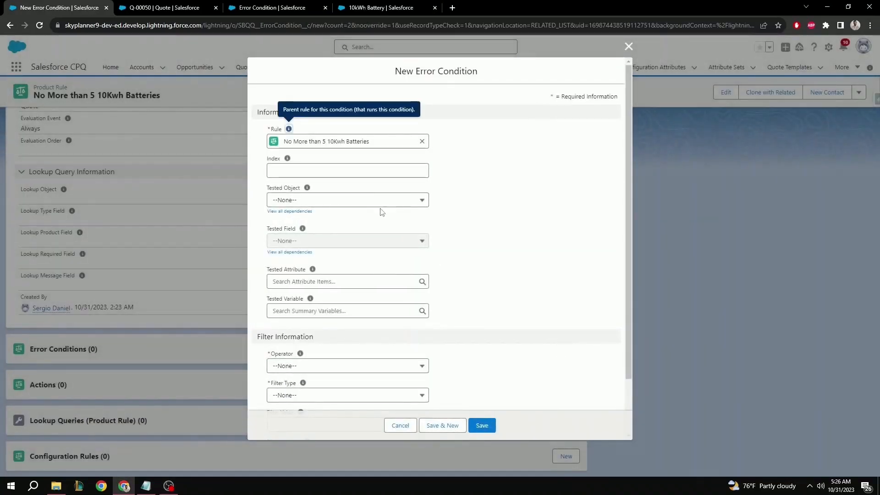
left_click(347, 200)
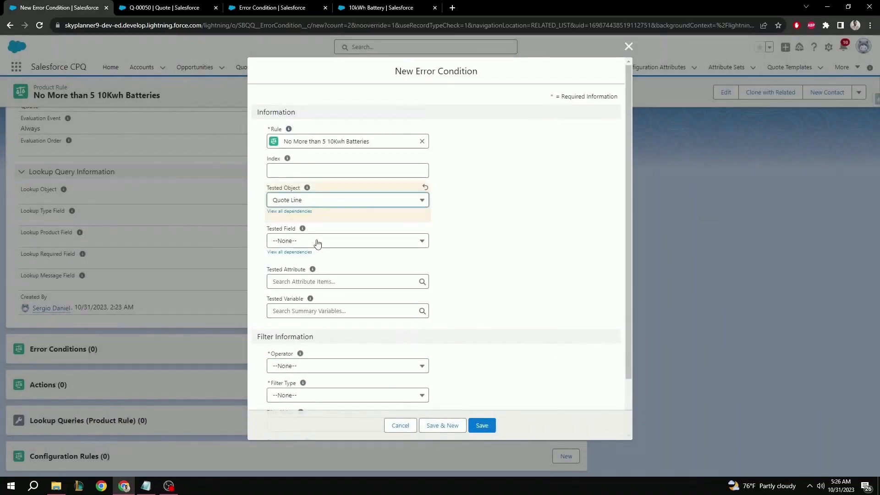
left_click(347, 241)
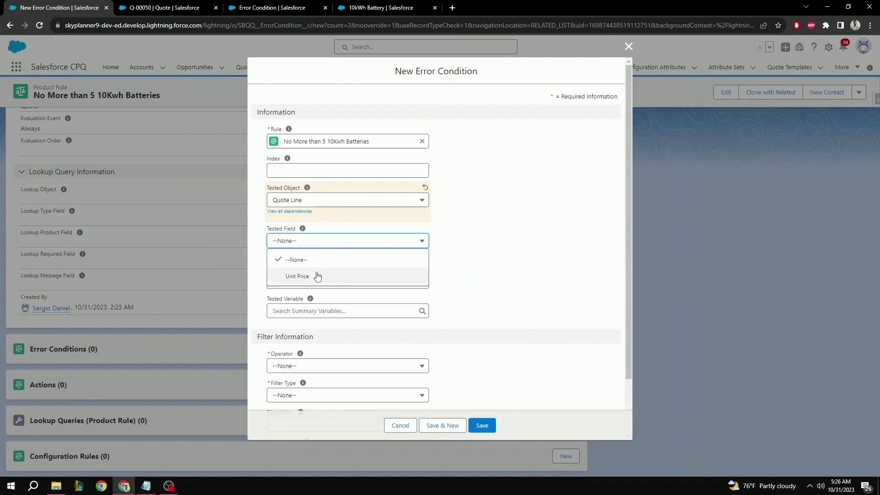
mouse_move(347, 280)
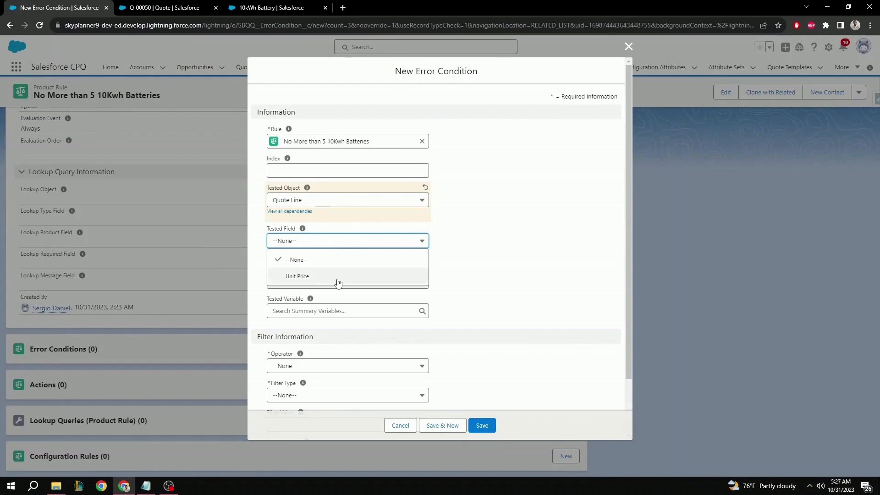
left_click(400, 425)
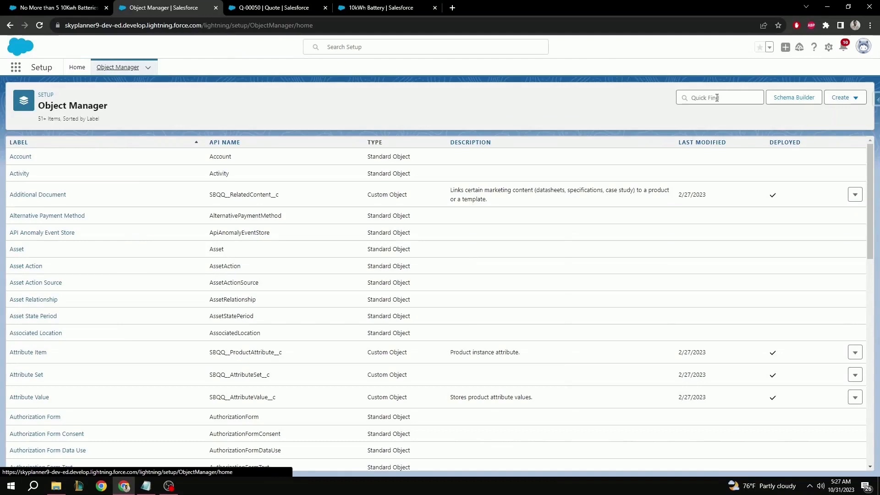
Step: Find the Error Condition object and view its Tested Field picklist values
type("en")
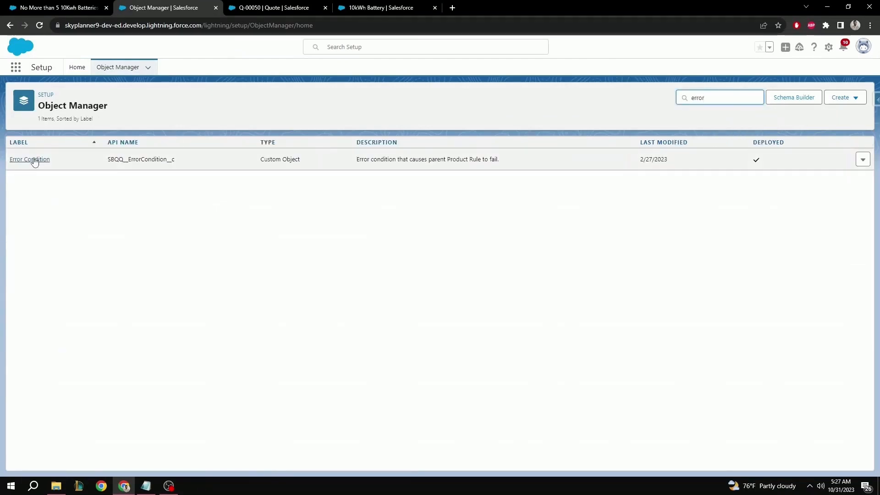
left_click(29, 159)
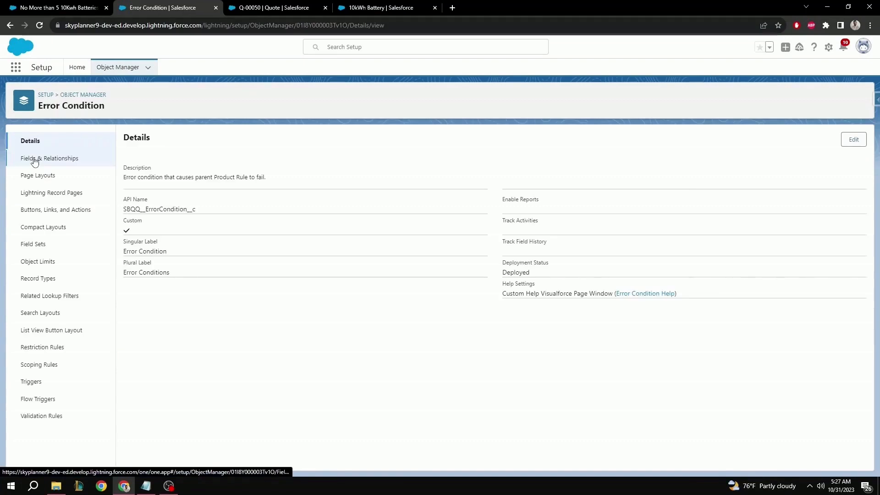
left_click(49, 158)
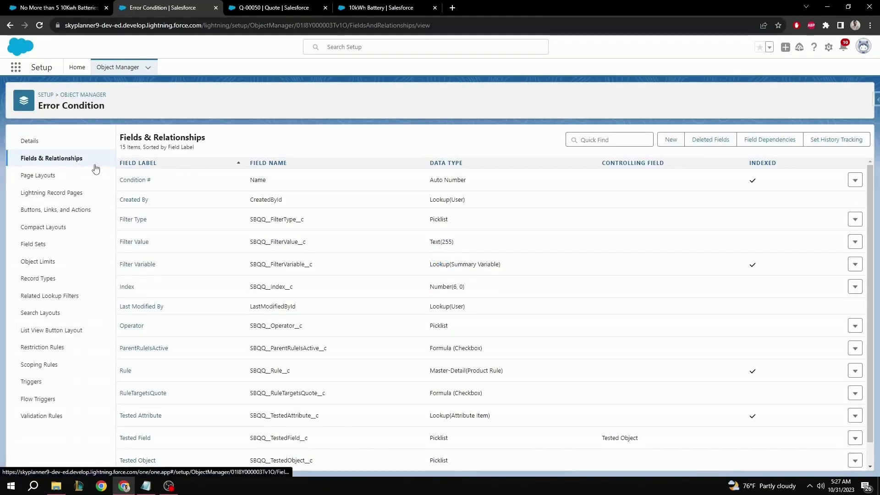
scroll("down", 3)
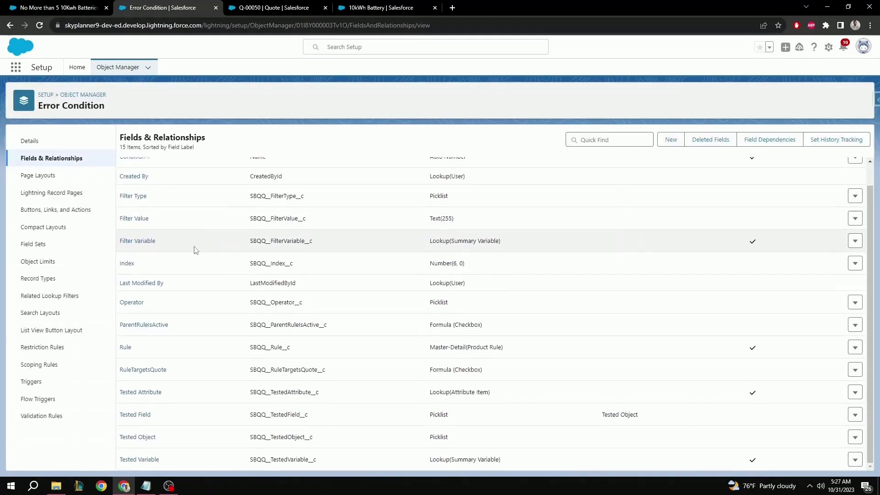
left_click(137, 241)
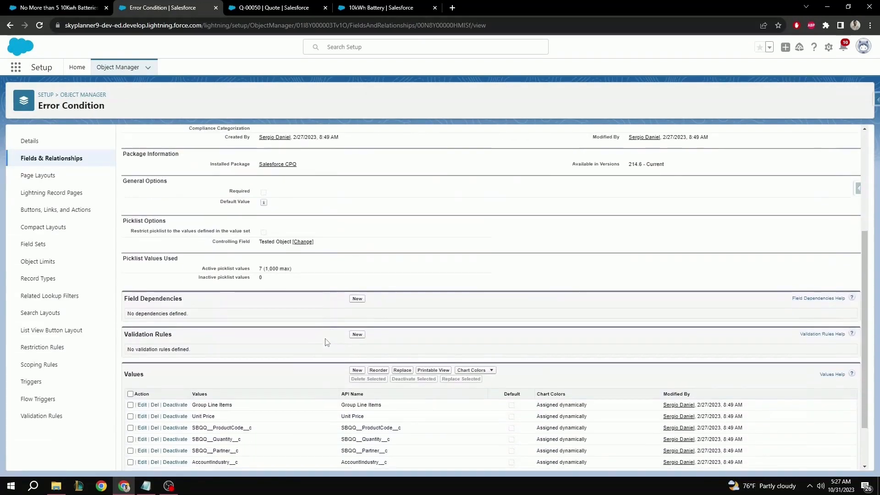
scroll("down", 3)
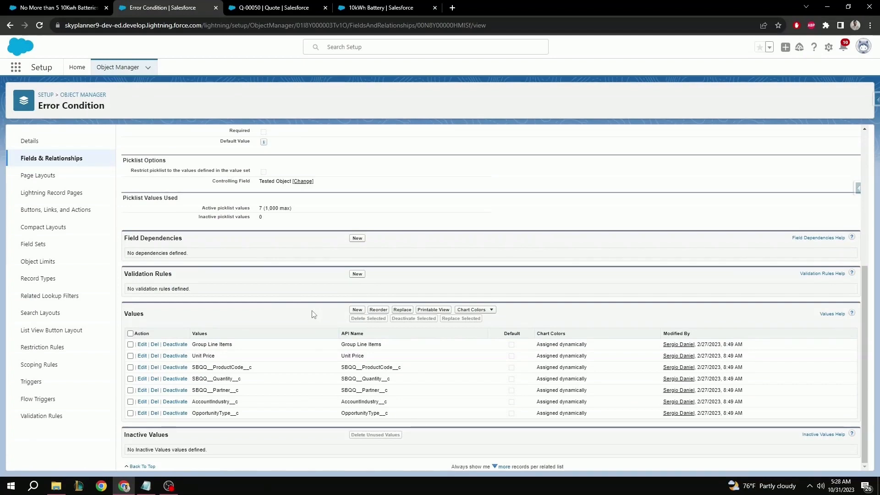
Step: Begin adding Tested Field picklist values, then return to the field details unchanged
left_click(356, 309)
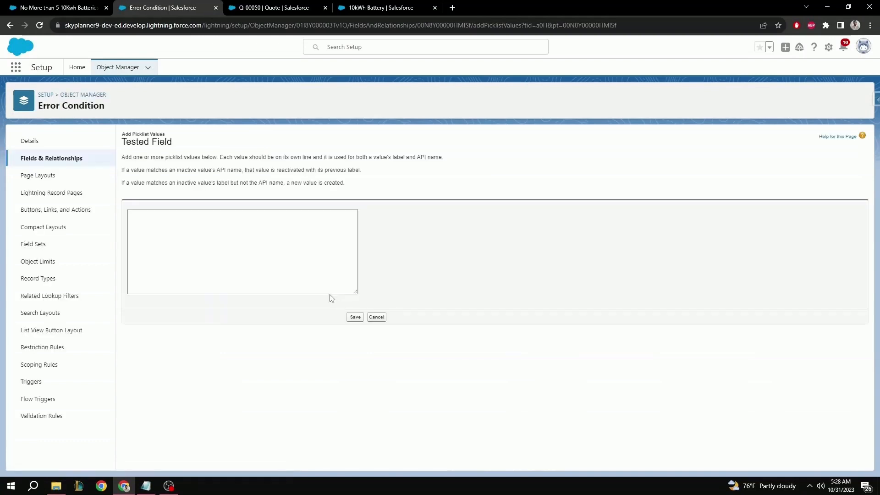
left_click(242, 251)
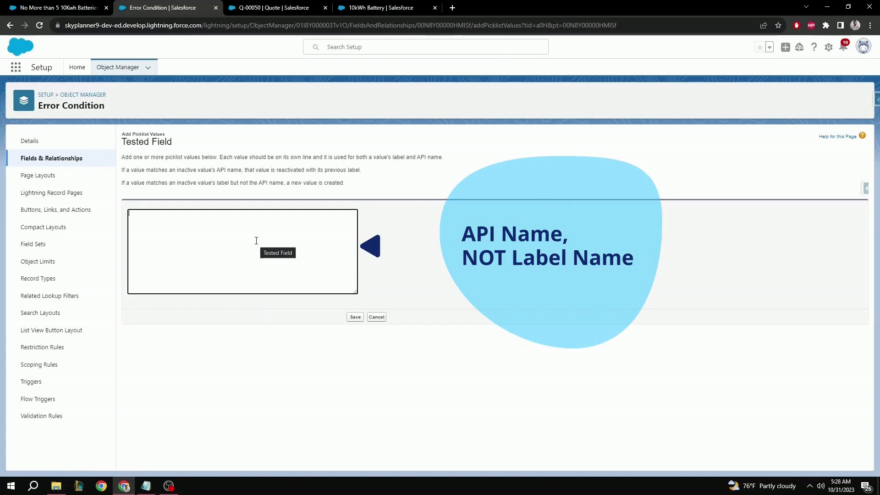
left_click(375, 318)
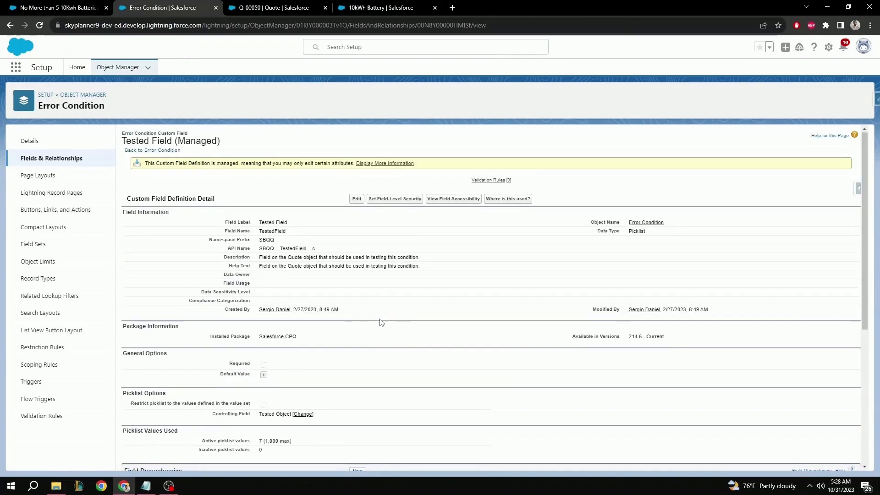
scroll("down", 3)
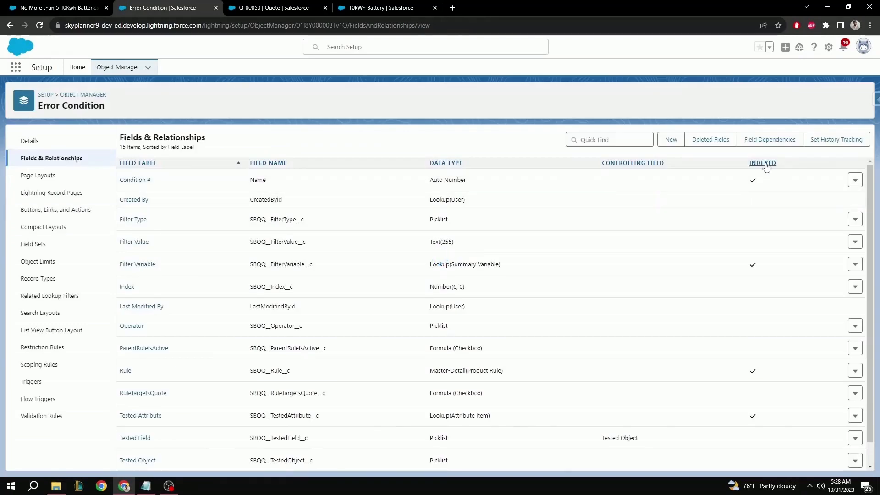
Step: Edit and save the Tested Object to Tested Field dependency on Error Condition, confirming the warning
left_click(769, 139)
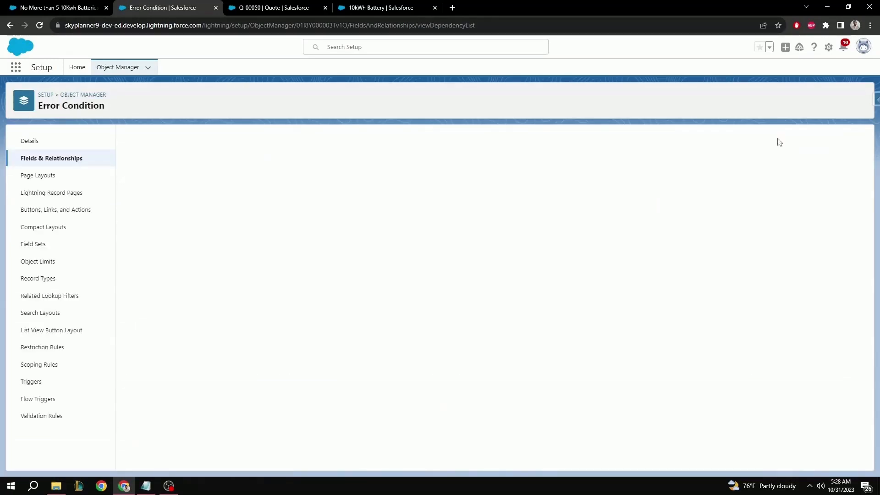
left_click(51, 158)
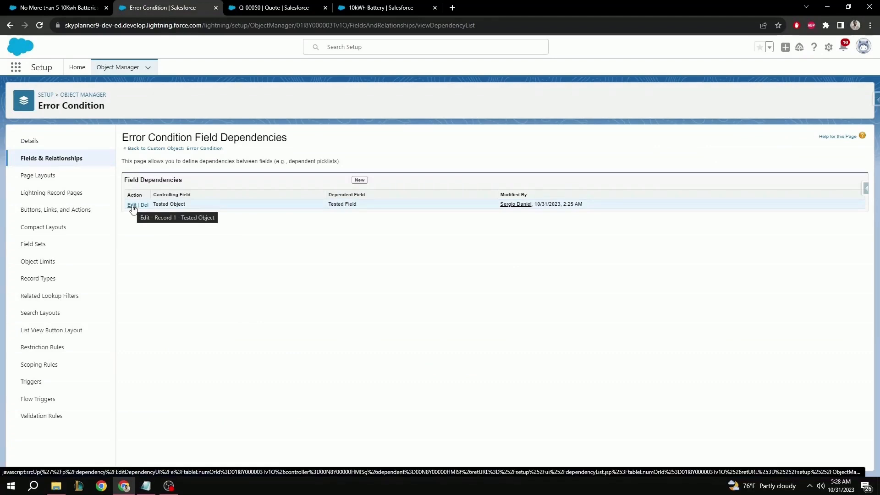
left_click(131, 205)
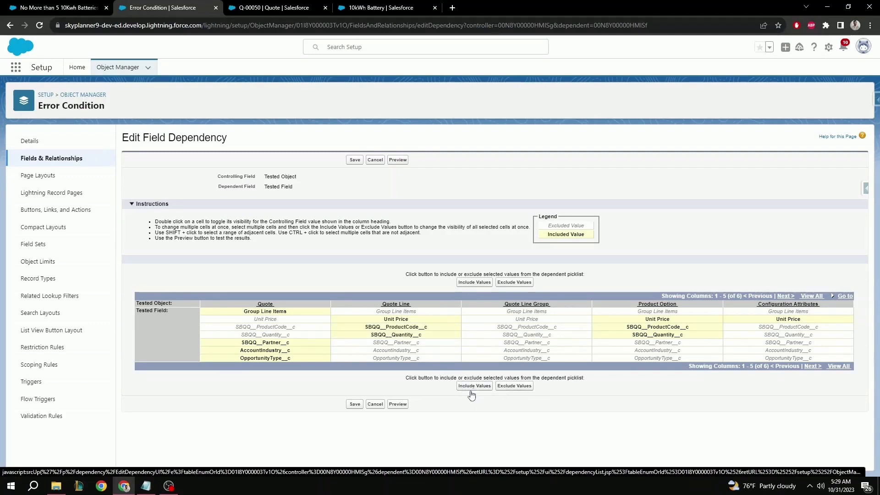
left_click(354, 403)
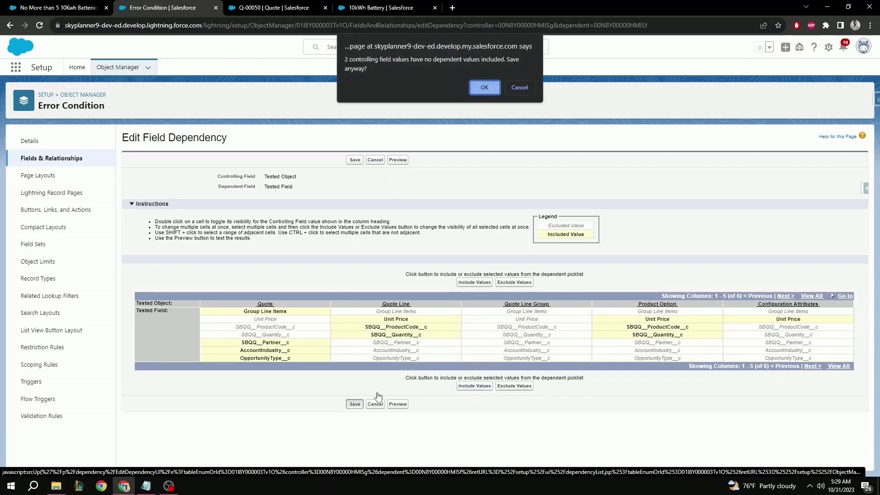
left_click(484, 87)
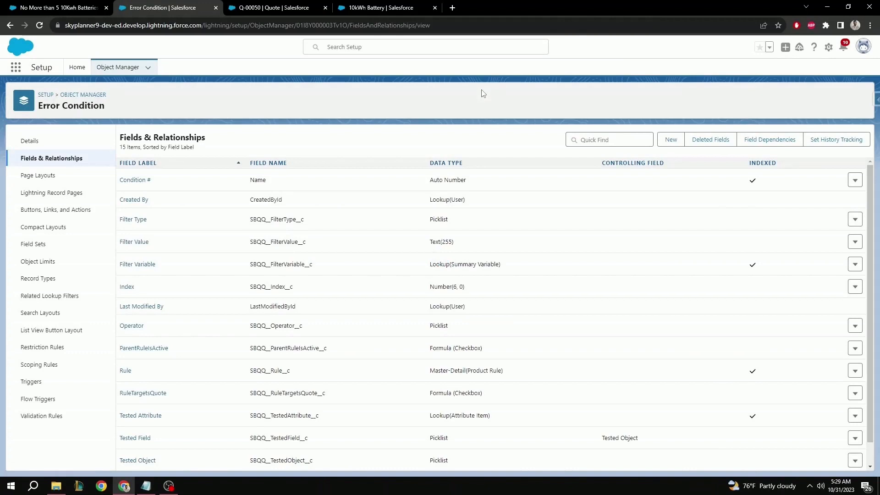
mouse_move(480, 98)
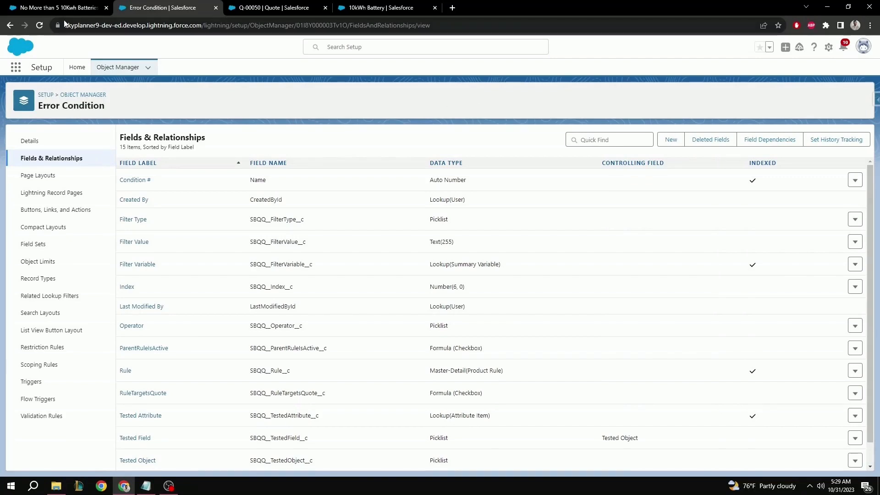
Step: Reload the battery rule and start error condition index 1 testing Quote Line SBQQ__ProductCode__c
left_click(53, 8)
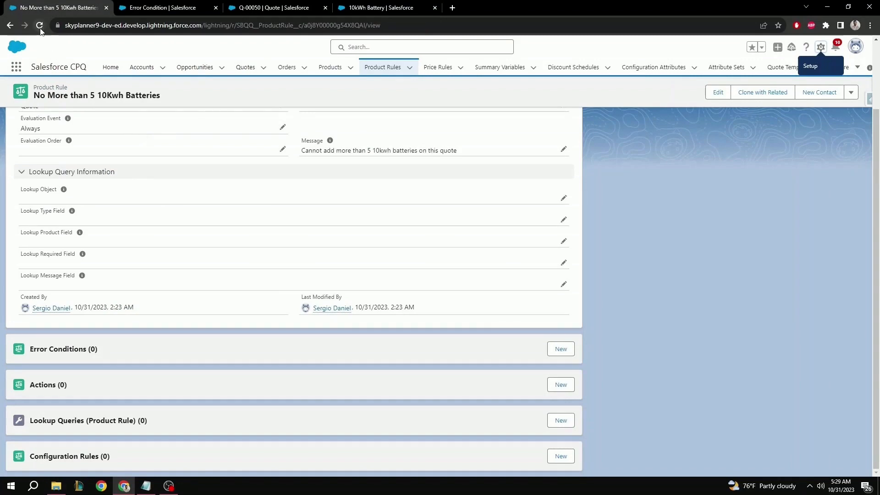
left_click(39, 25)
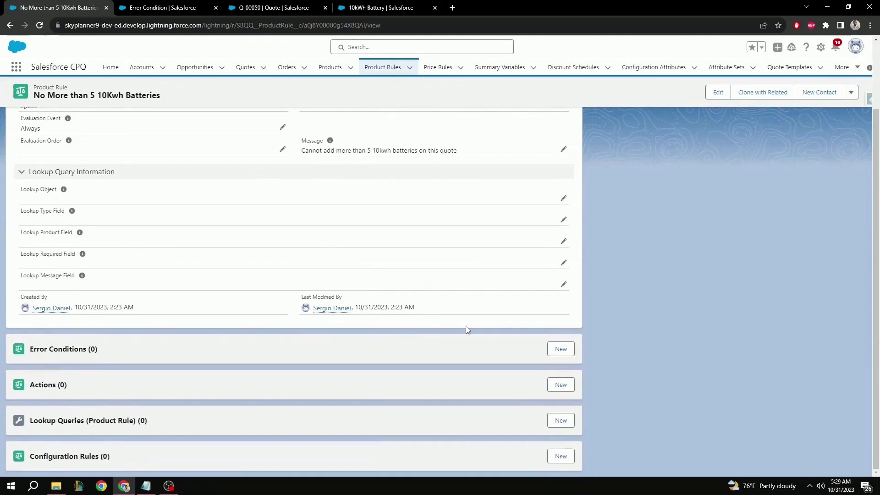
left_click(560, 348)
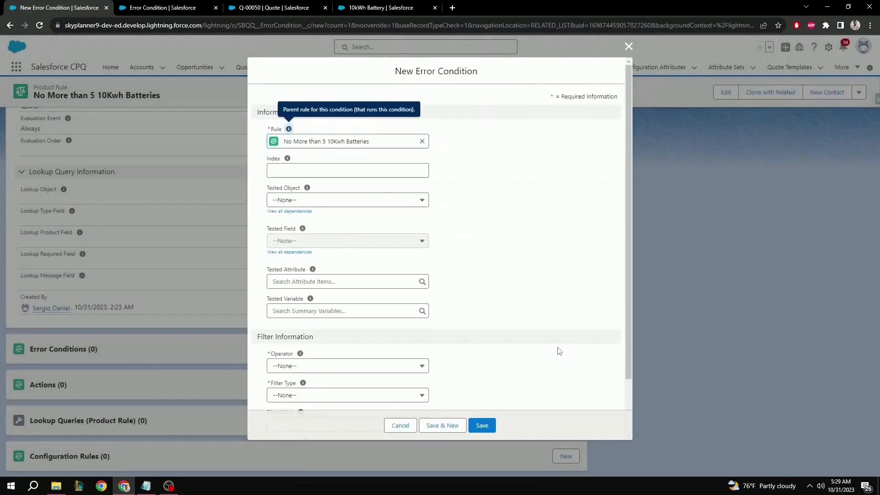
mouse_move(460, 168)
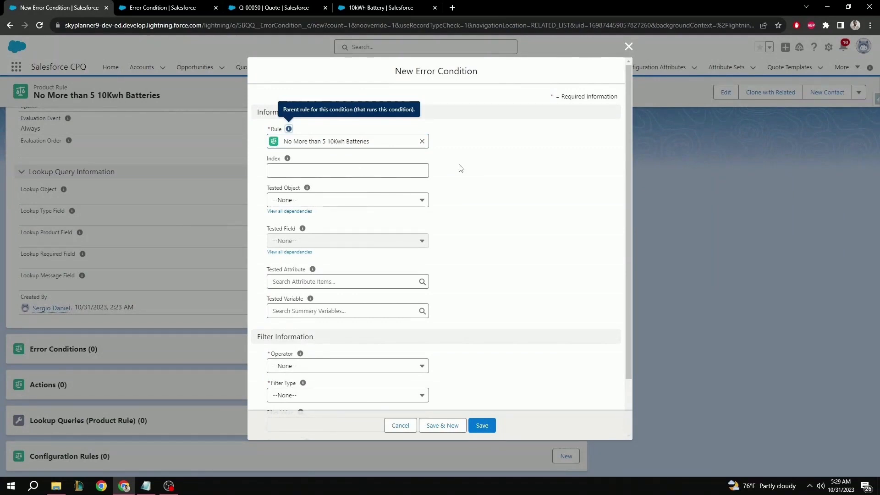
type("1")
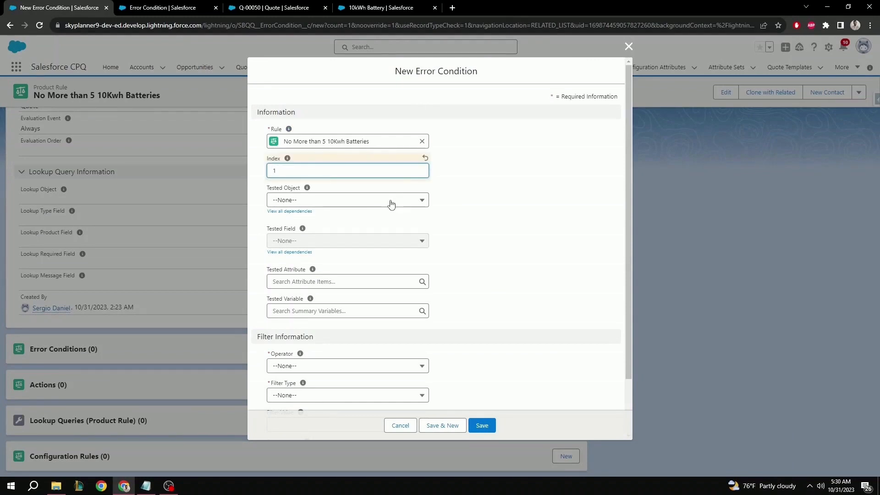
left_click(348, 200)
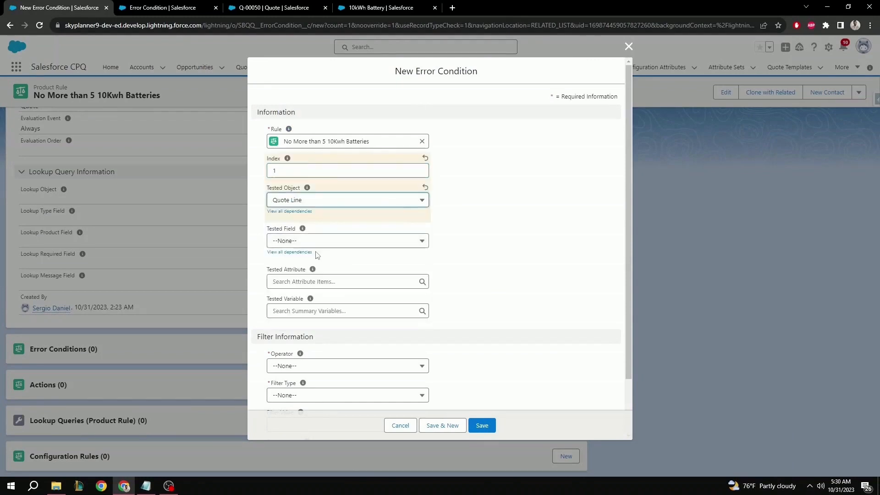
left_click(347, 240)
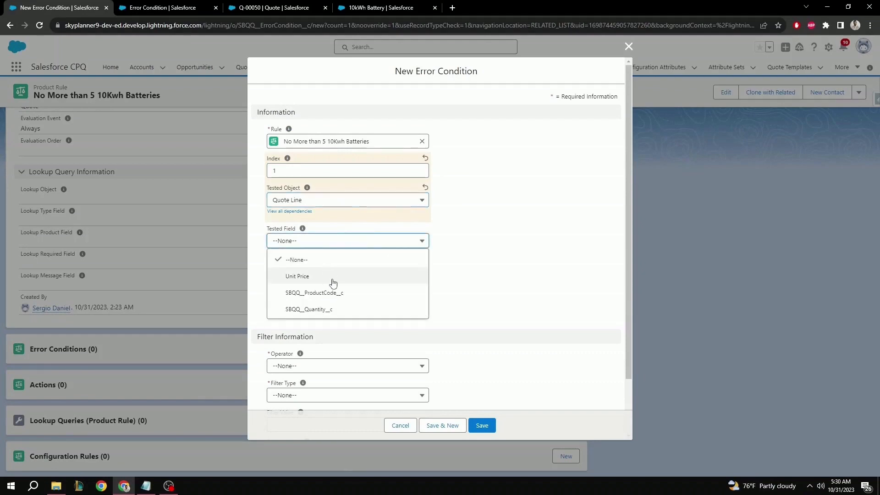
mouse_move(351, 281)
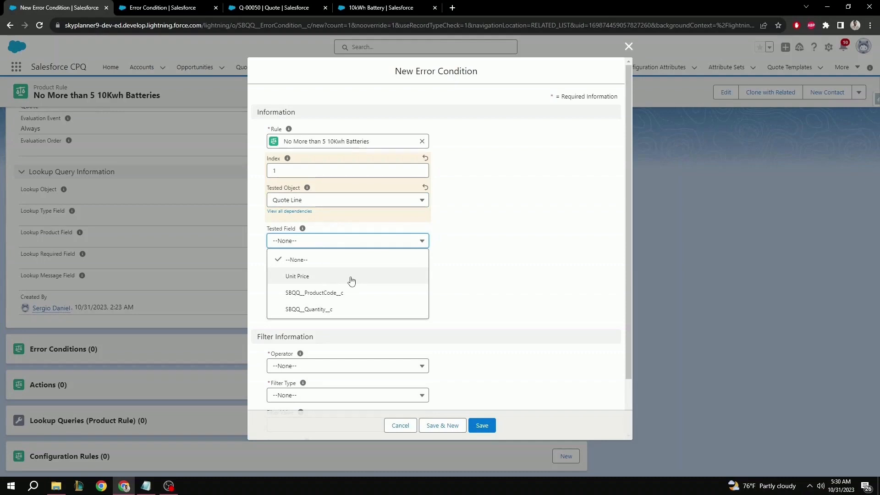
left_click(315, 293)
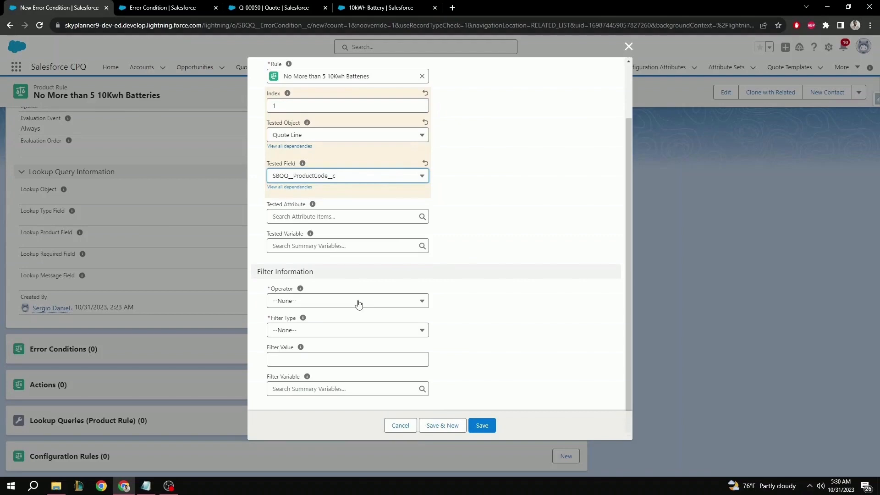
Step: Set operator equals, filter type Value 10KWHBATTERY, and save the condition
left_click(347, 300)
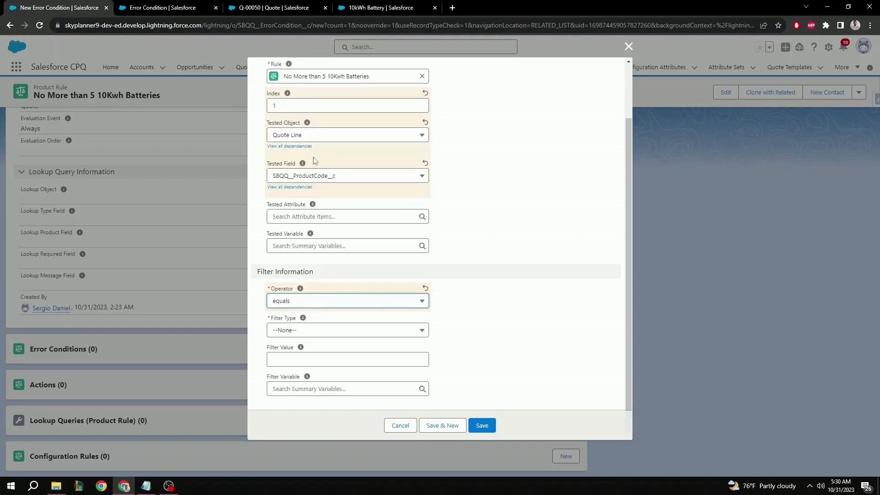
left_click(348, 330)
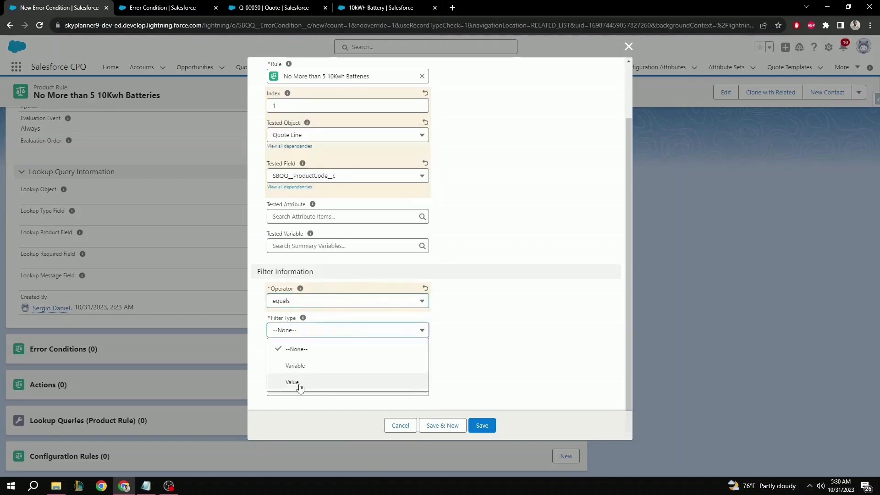
left_click(292, 382)
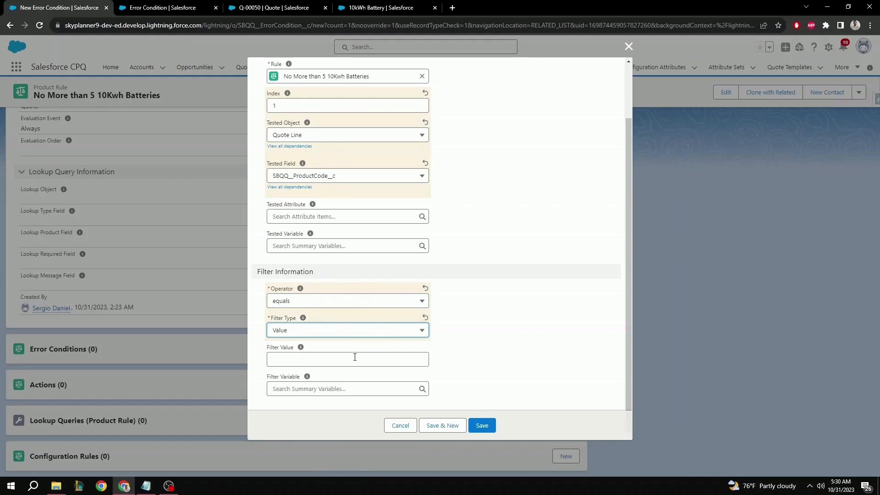
left_click(347, 359)
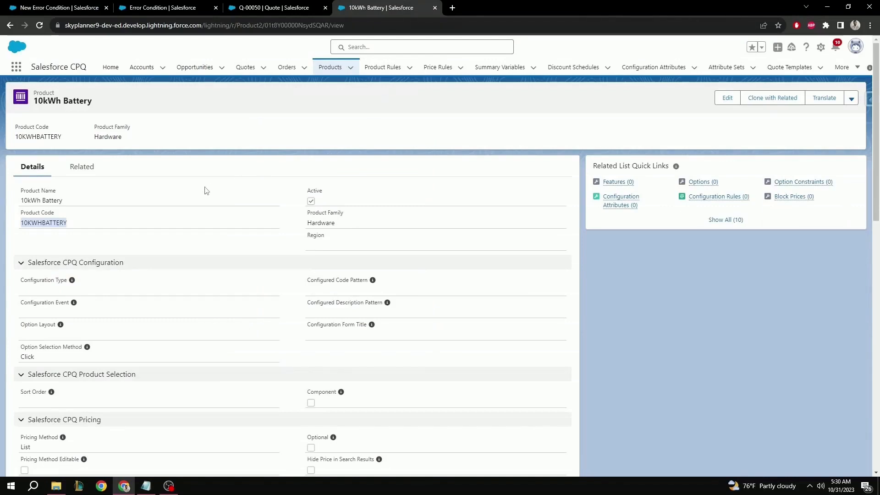
mouse_move(153, 205)
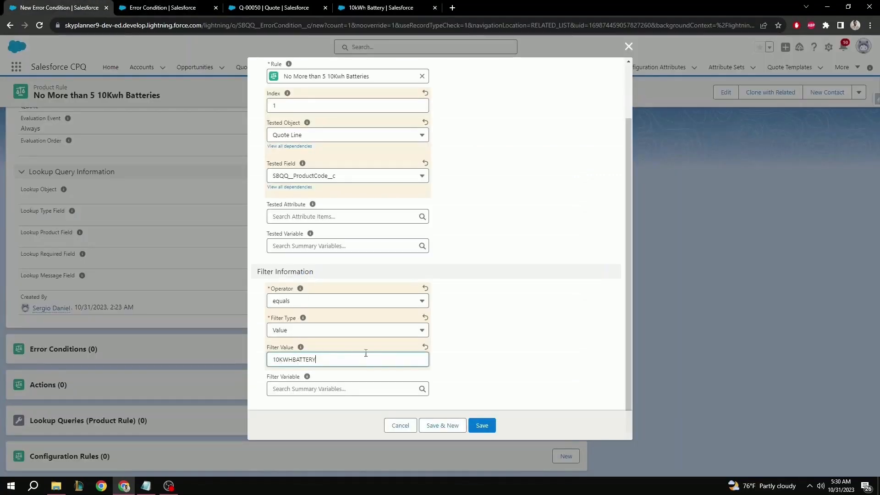
left_click(481, 425)
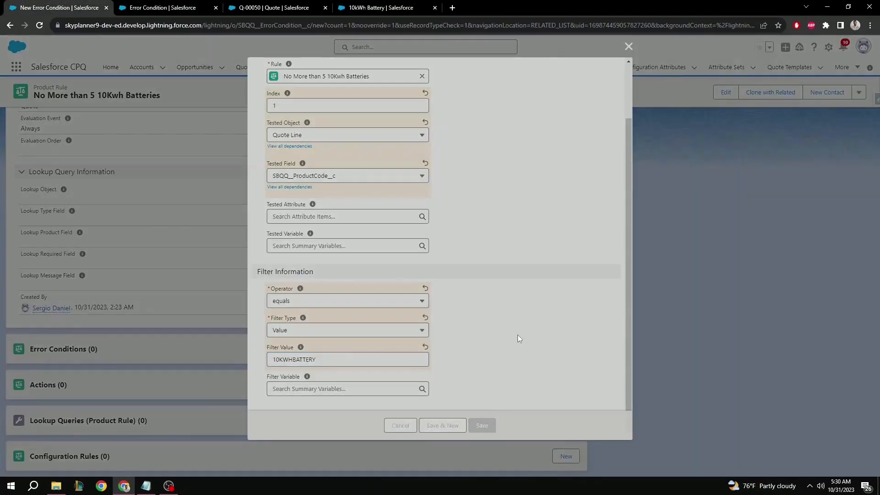
left_click(480, 425)
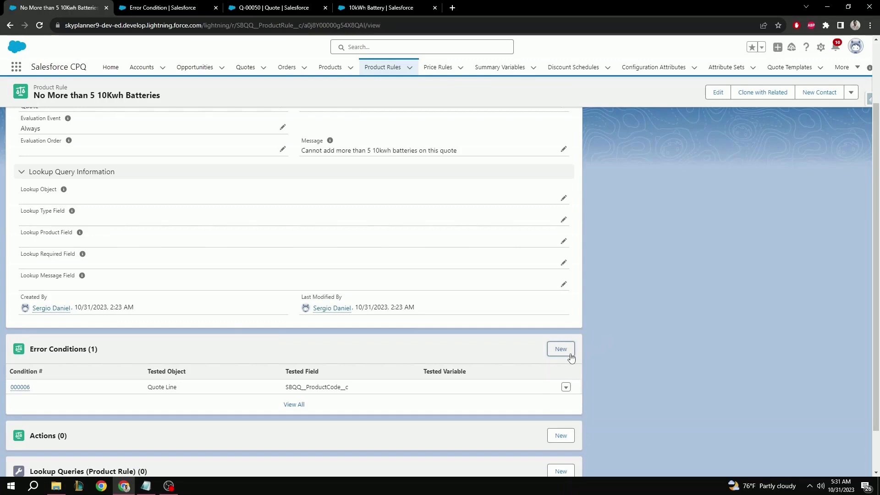
Step: Start error condition index 2 testing Quote Line SBQQ__Quantity__c
left_click(560, 348)
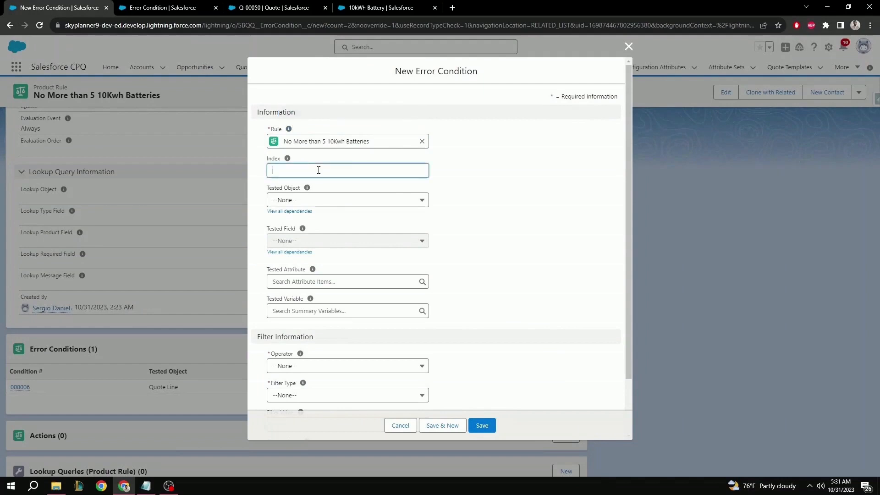
type("2")
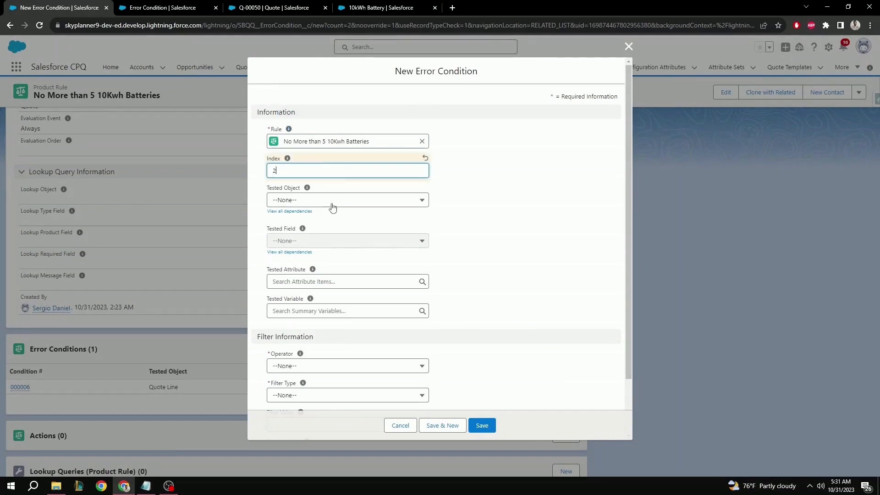
left_click(347, 200)
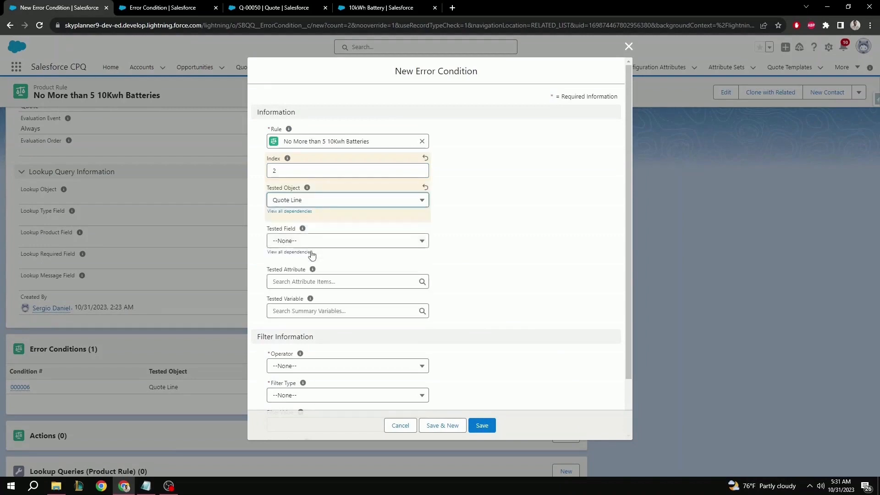
left_click(348, 240)
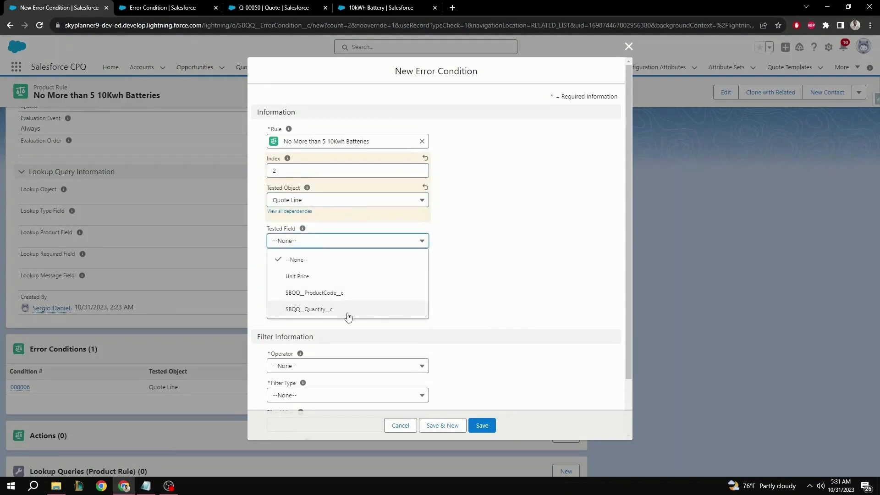
left_click(308, 308)
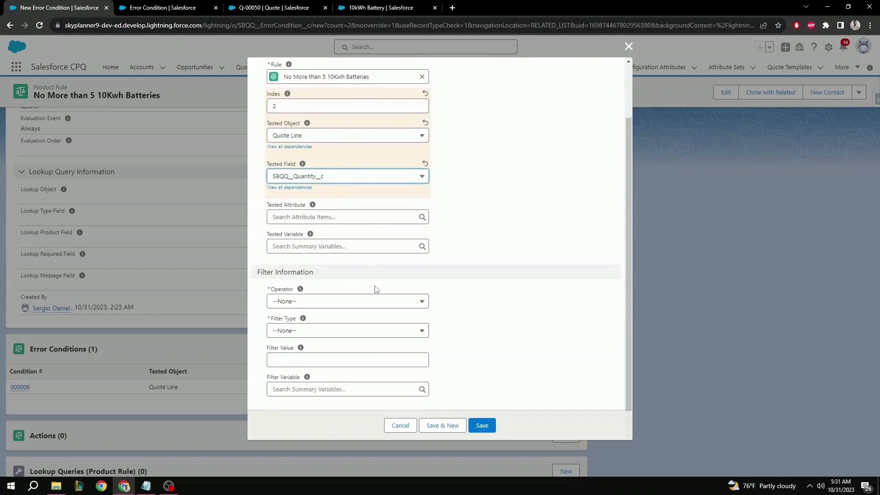
Step: Set operator greater than, filter type Value 5, and save the condition
left_click(347, 300)
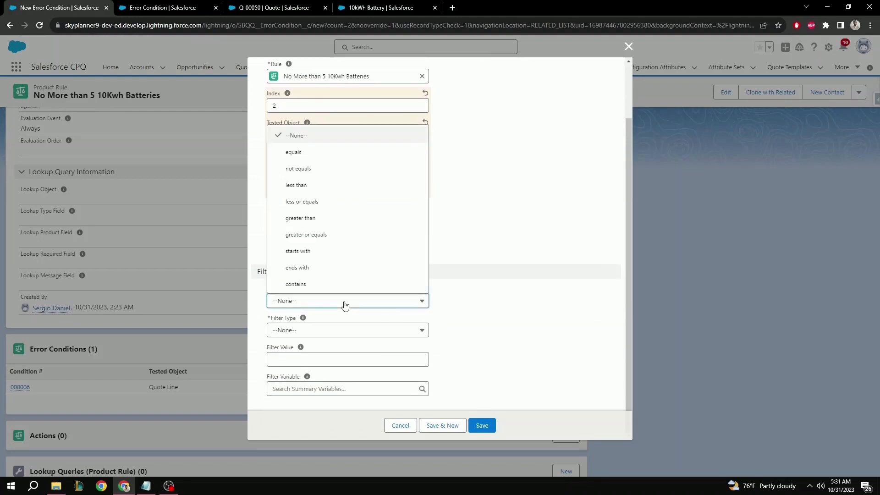
left_click(300, 218)
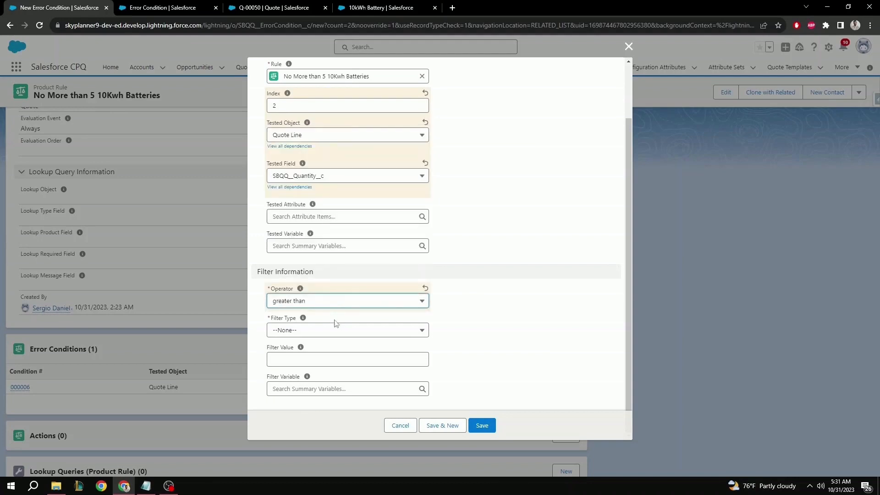
left_click(347, 330)
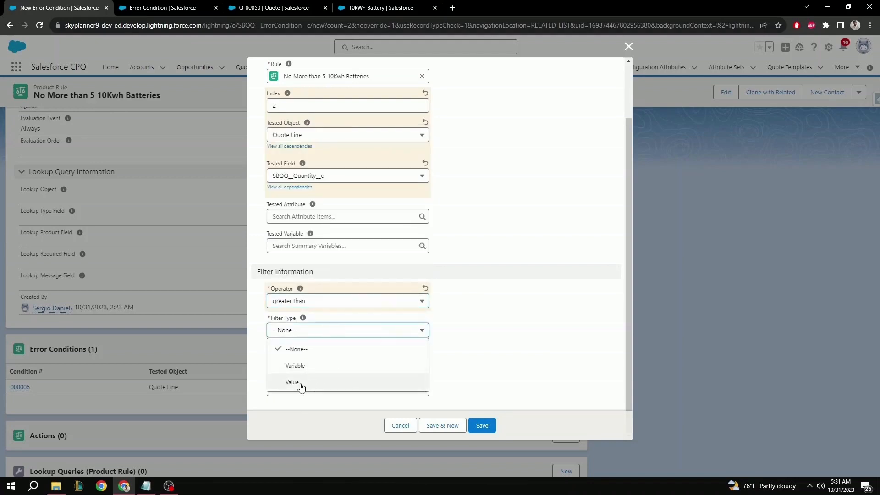
left_click(292, 381)
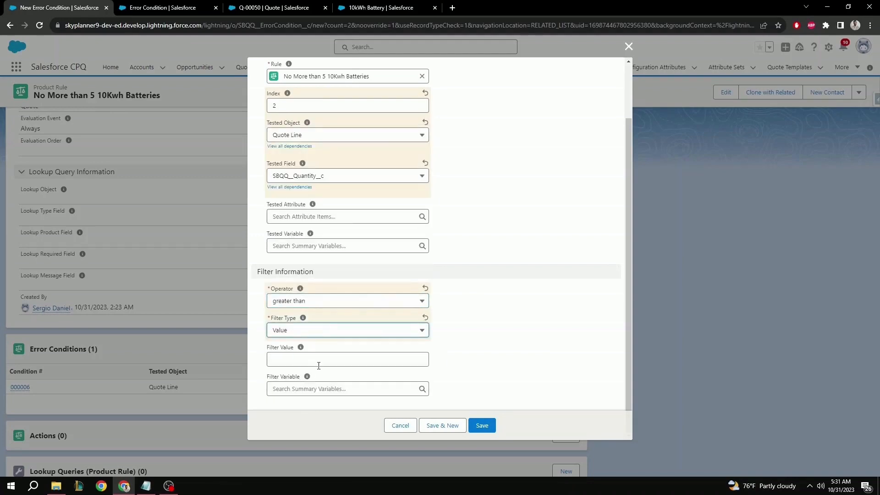
left_click(347, 359)
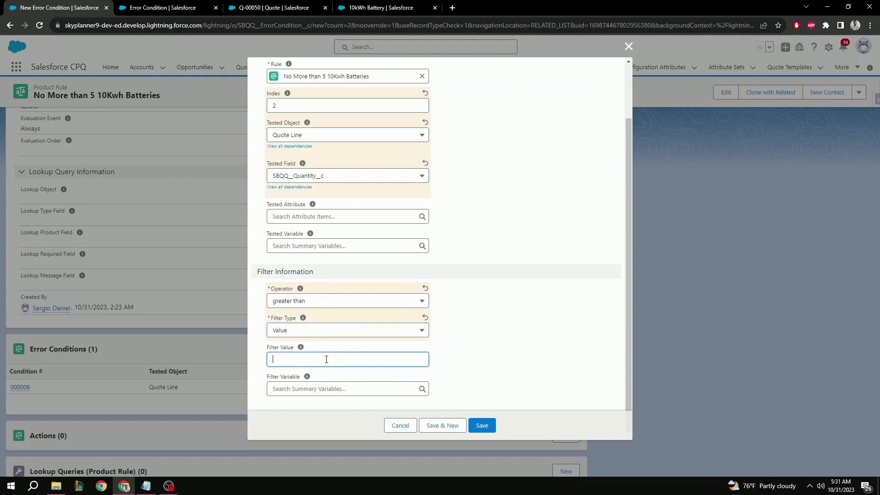
type("5")
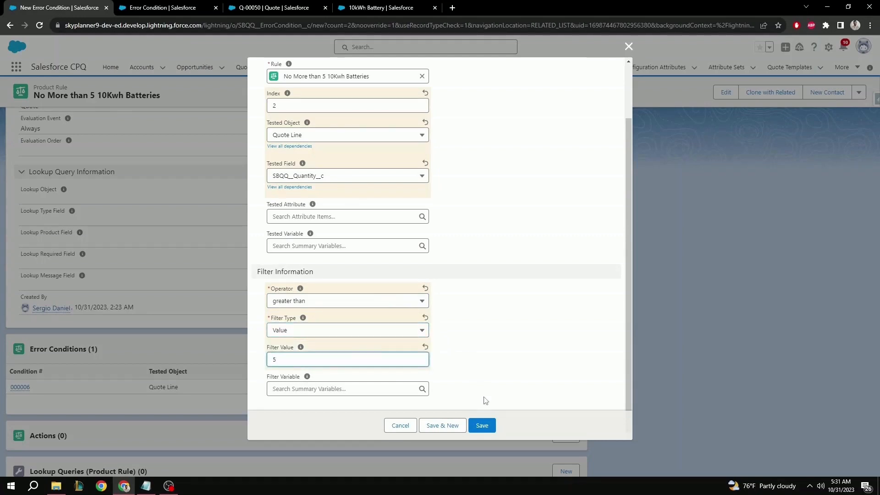
left_click(480, 425)
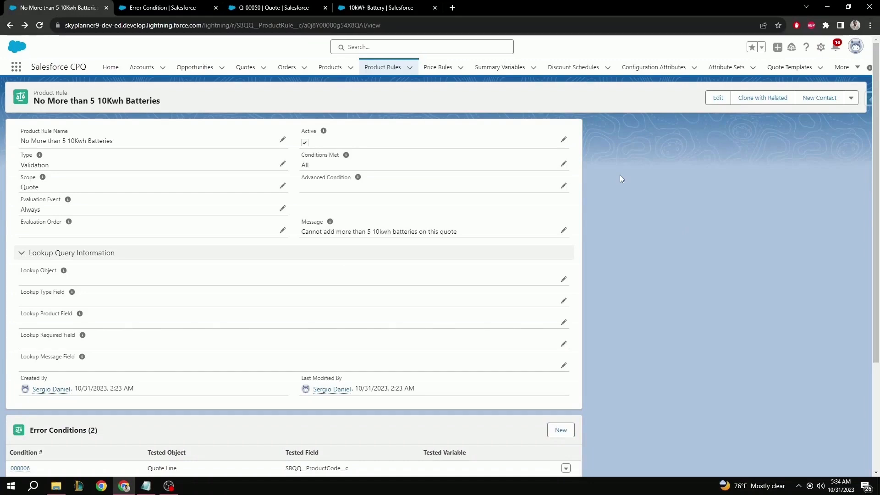
mouse_move(495, 147)
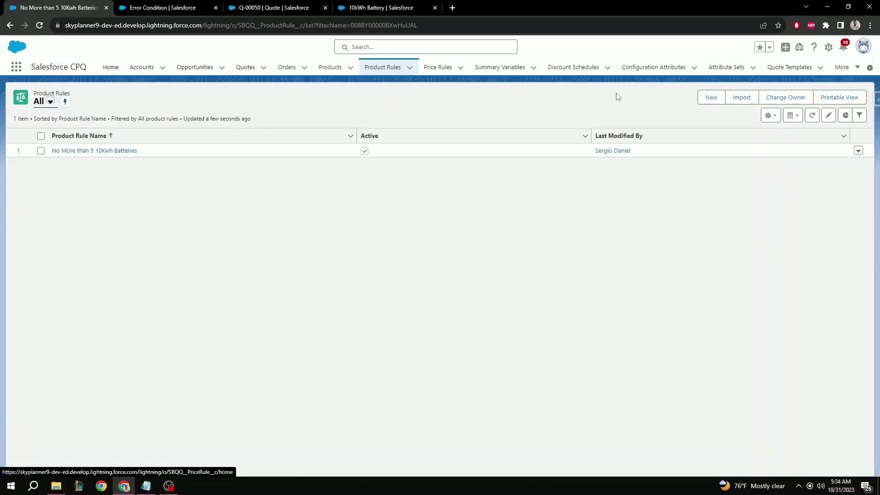
Step: Create product rule 'Add 15" laptop' with type Selection and evaluation event Always
left_click(710, 97)
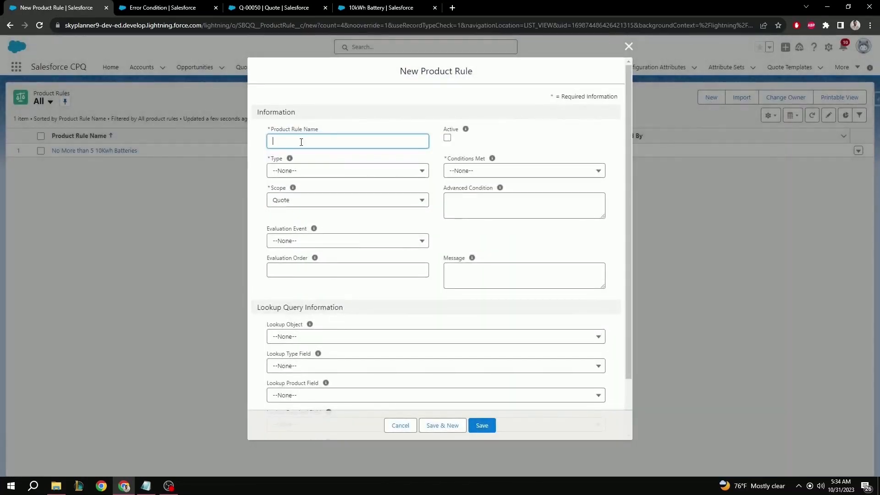
type("Add 15\" laptop")
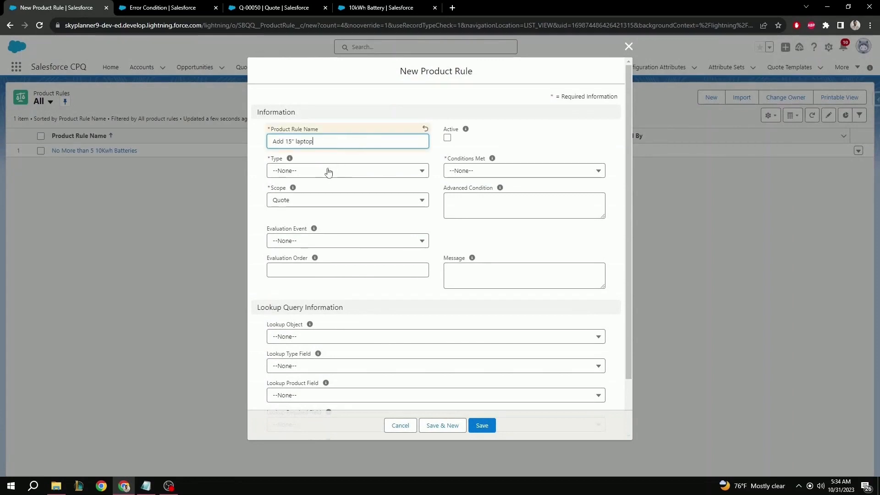
left_click(347, 170)
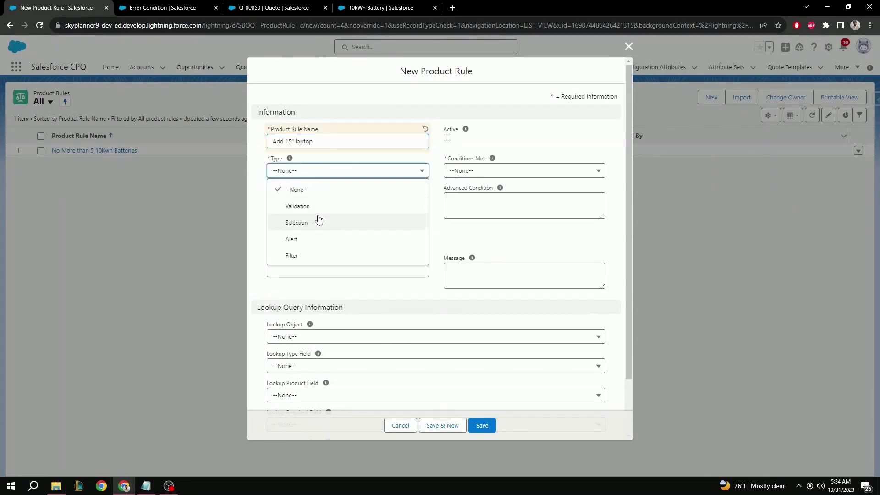
left_click(297, 222)
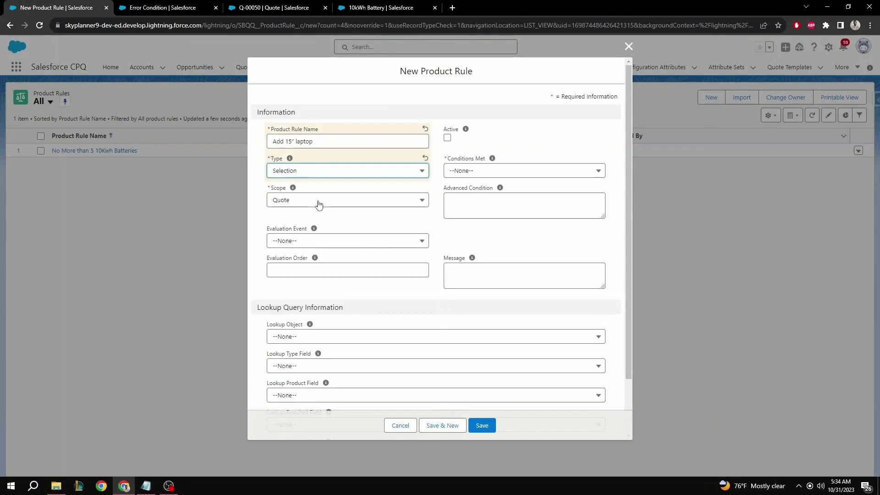
mouse_move(320, 244)
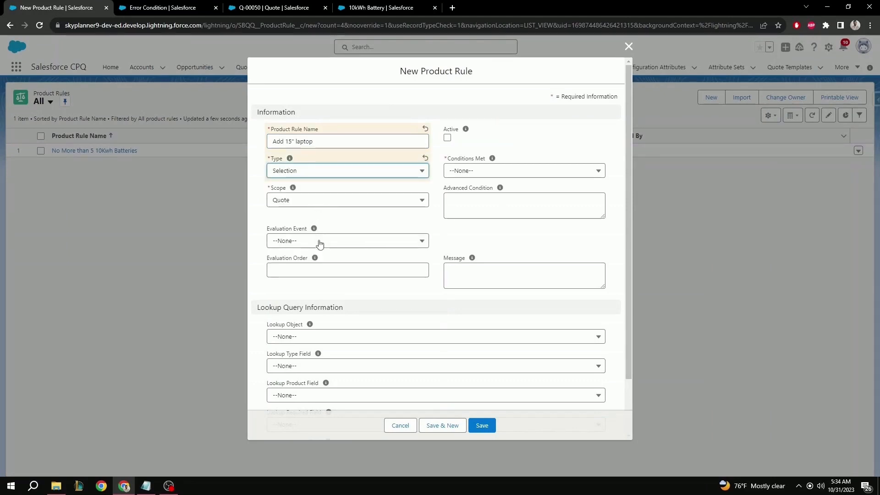
left_click(347, 240)
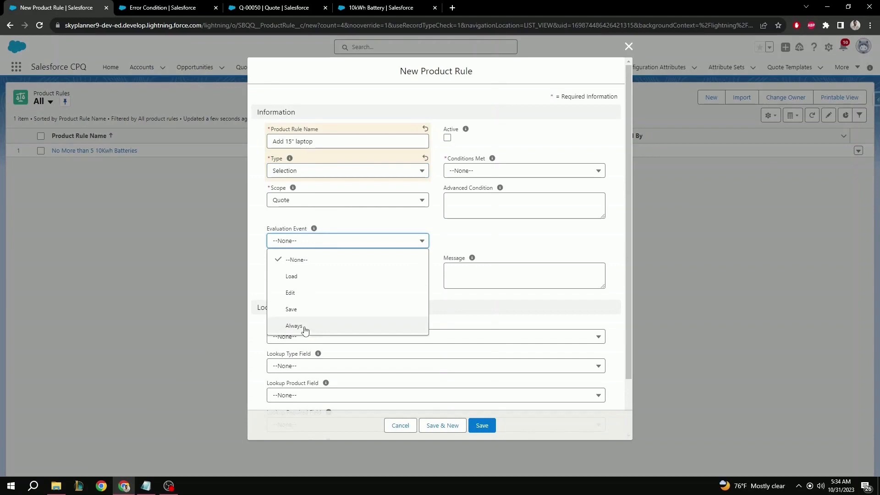
left_click(294, 326)
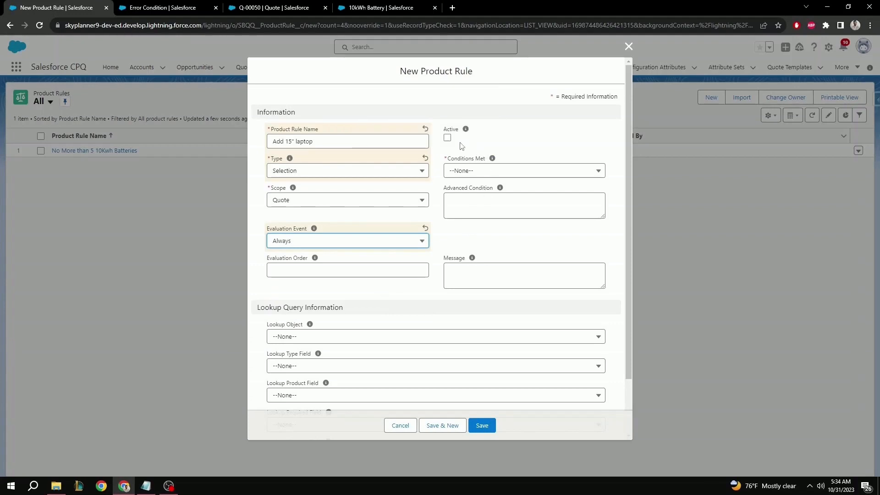
Step: Mark the rule active, set Conditions Met to All, and save it
left_click(447, 138)
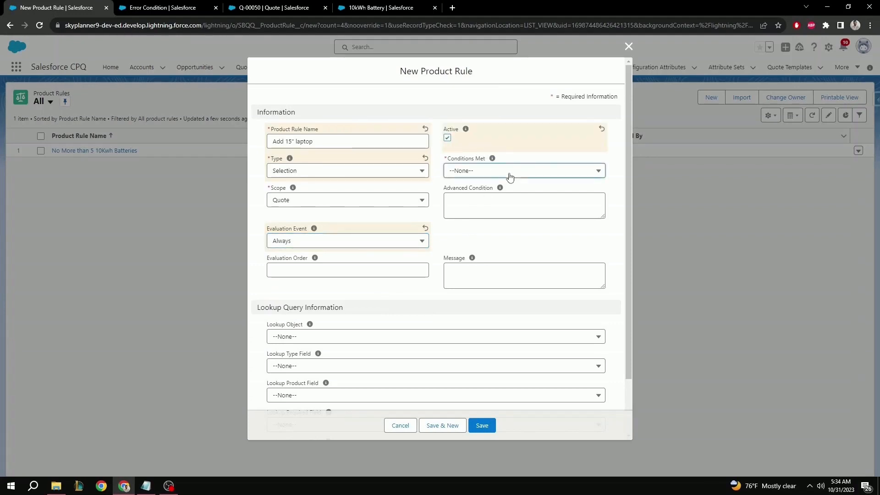
left_click(523, 170)
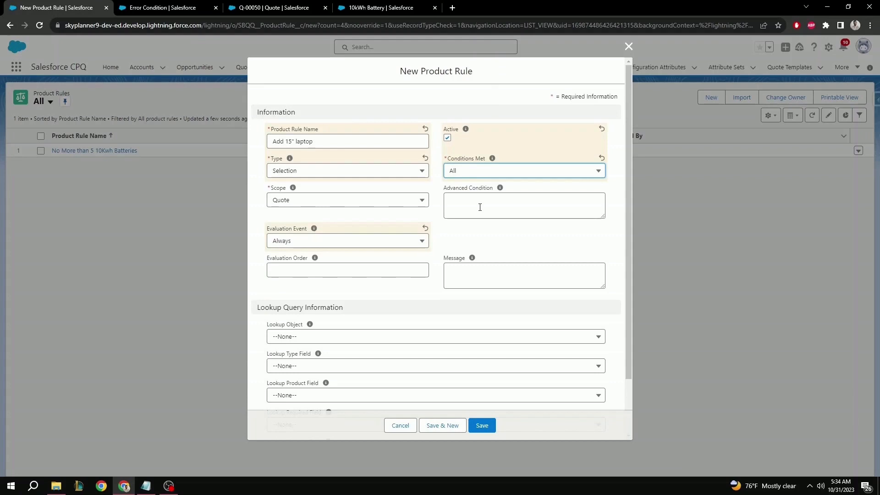
mouse_move(493, 273)
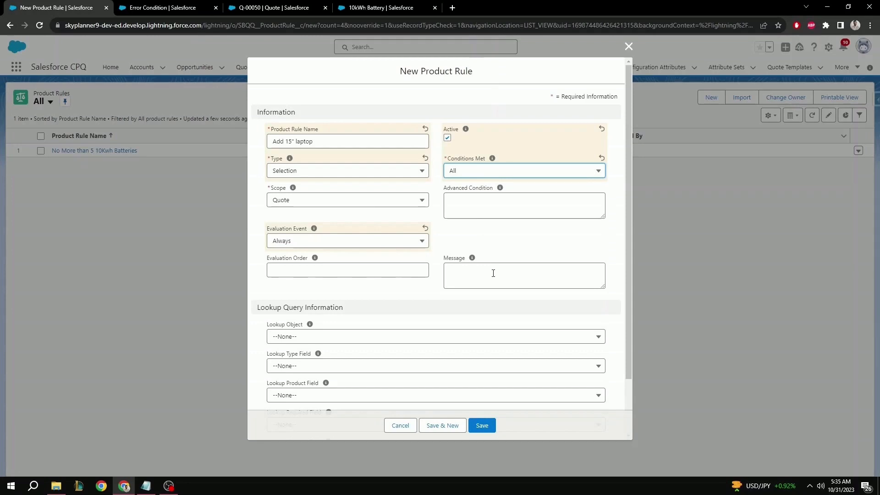
left_click(480, 425)
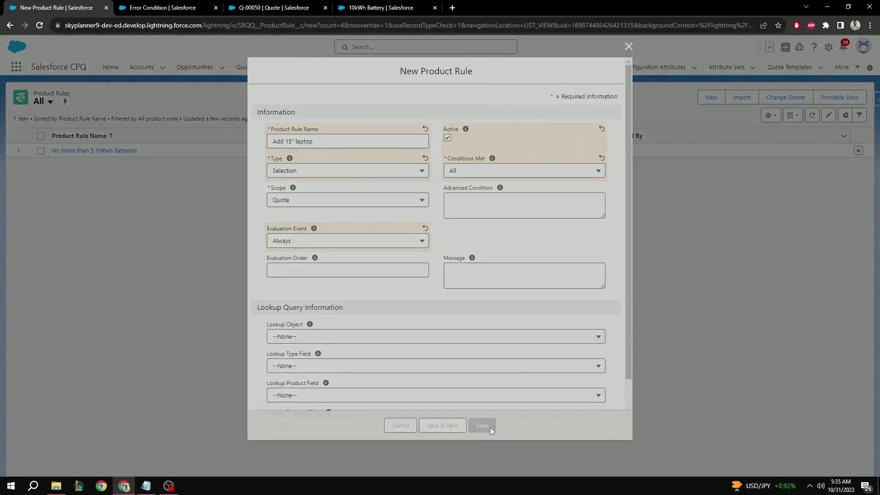
left_click(481, 425)
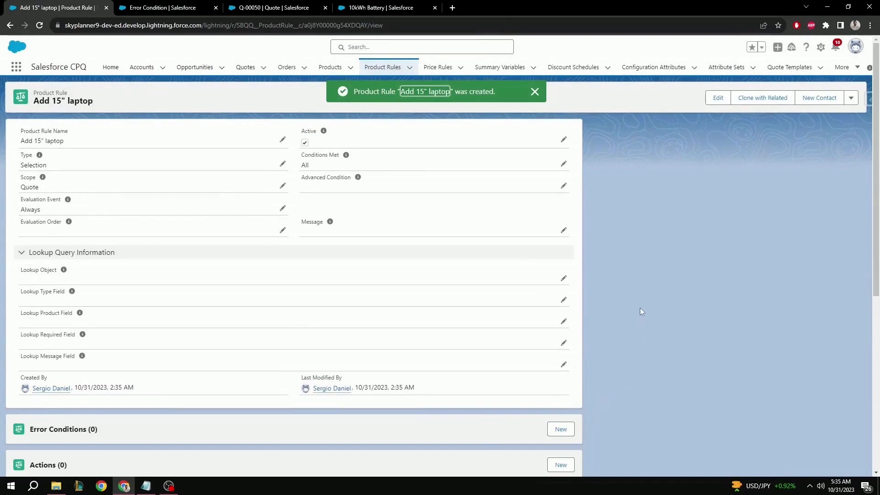
Step: Start a new error condition with Index 1 testing the Quote Line's SBQQ__ProductCode__c field
scroll("down", 3)
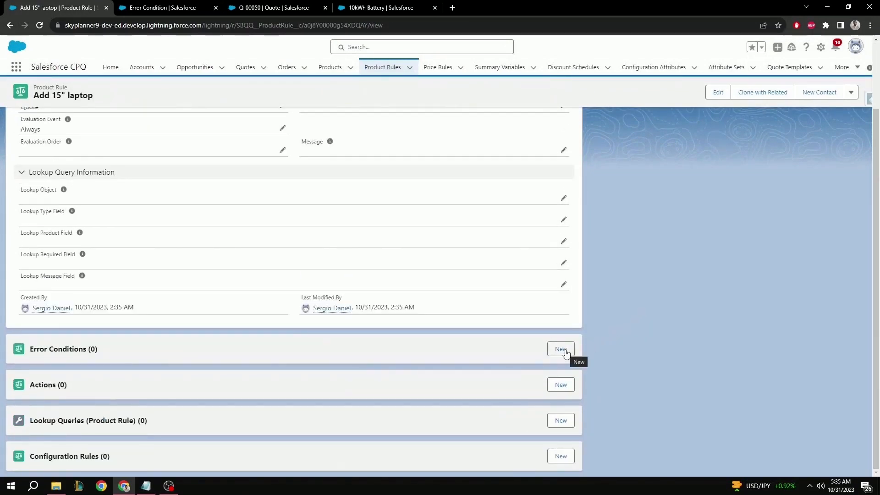
left_click(560, 349)
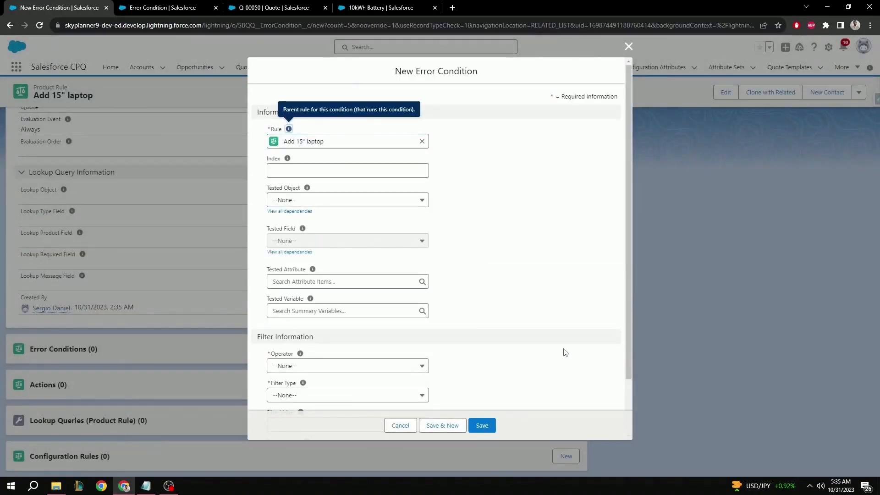
mouse_move(402, 193)
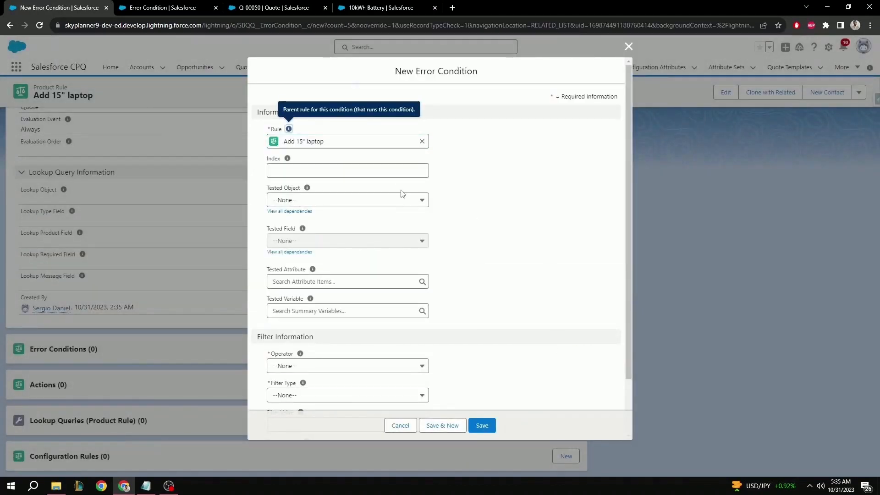
left_click(347, 170)
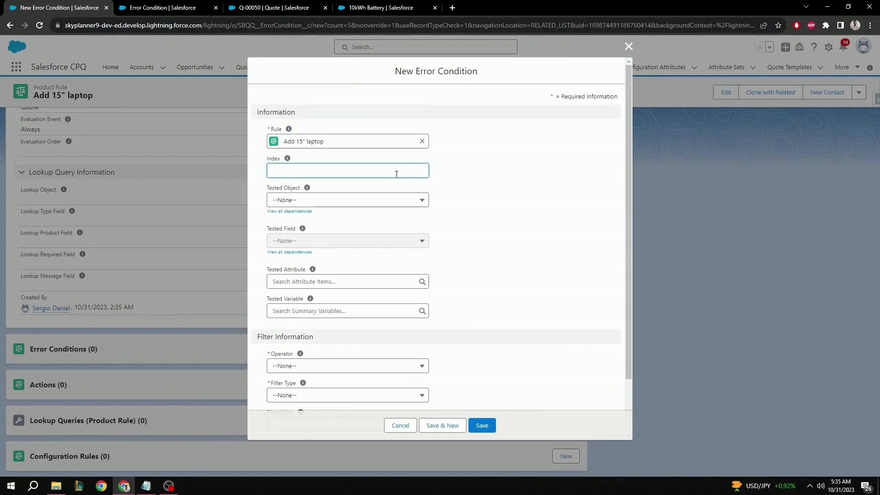
left_click(348, 199)
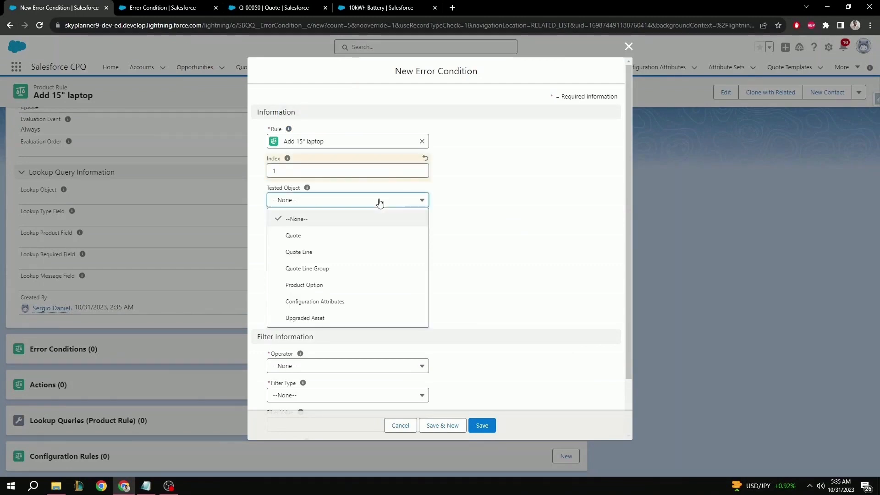
left_click(298, 251)
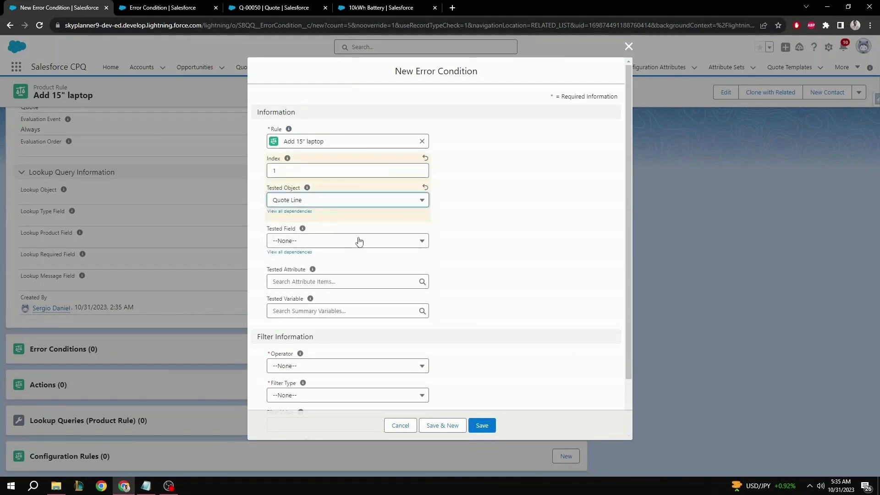
left_click(347, 240)
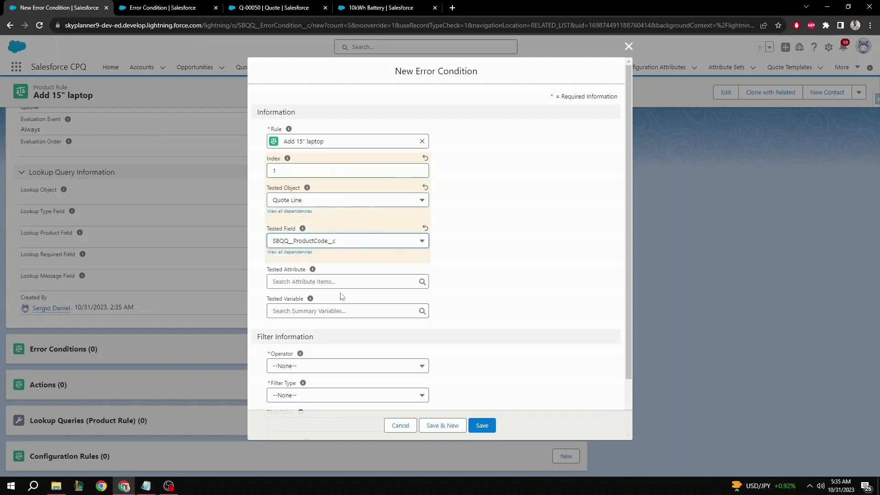
mouse_move(473, 303)
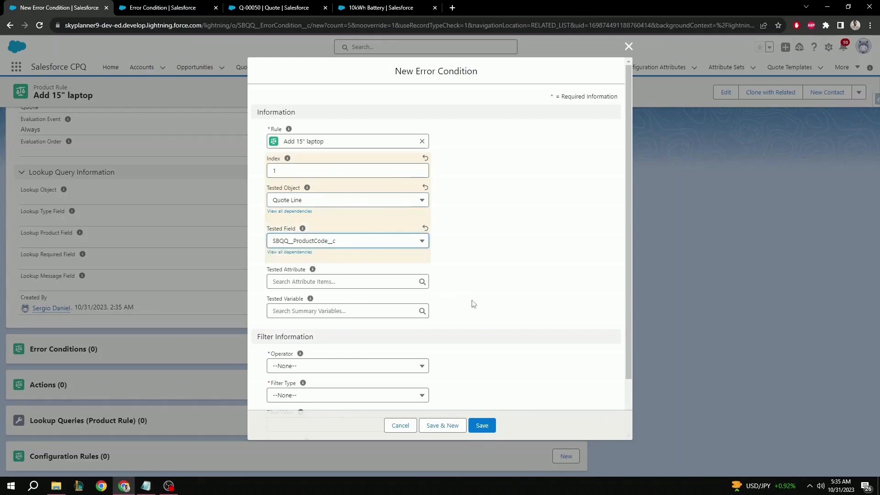
Step: Set Operator equals, Filter Type Value, Filter Value 10KWHBATTERY and save the condition
scroll("down", 3)
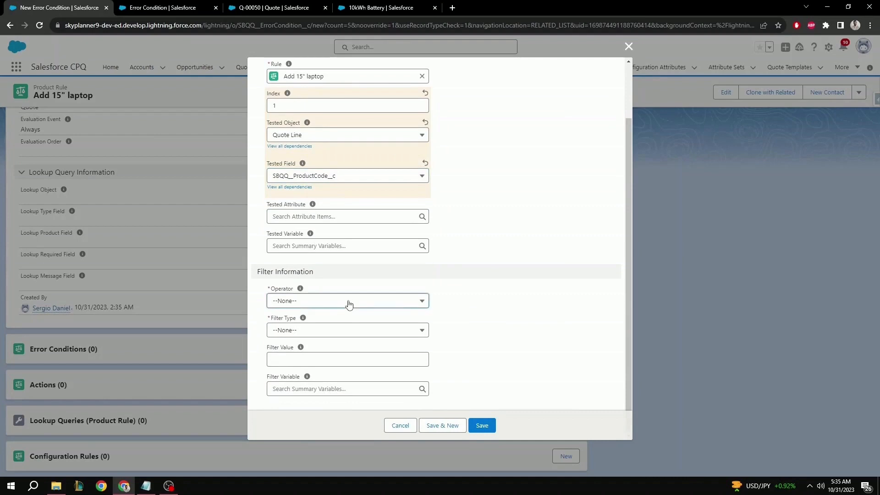
left_click(348, 300)
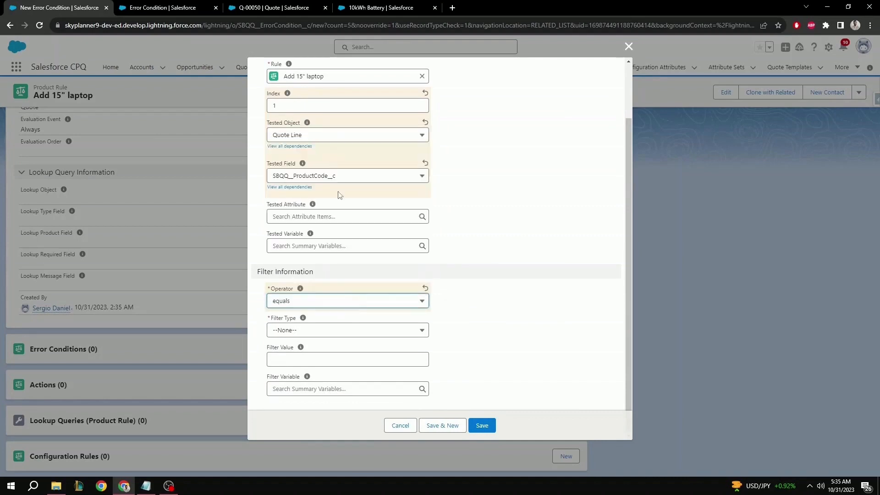
left_click(347, 330)
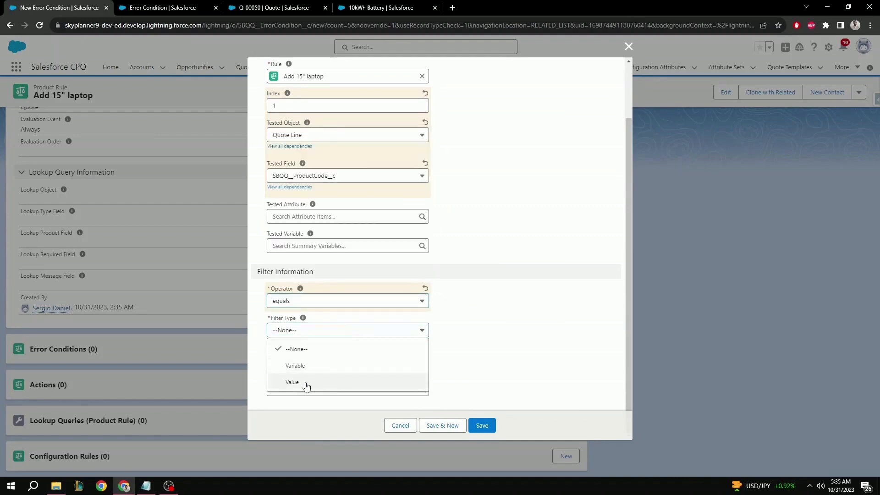
left_click(292, 382)
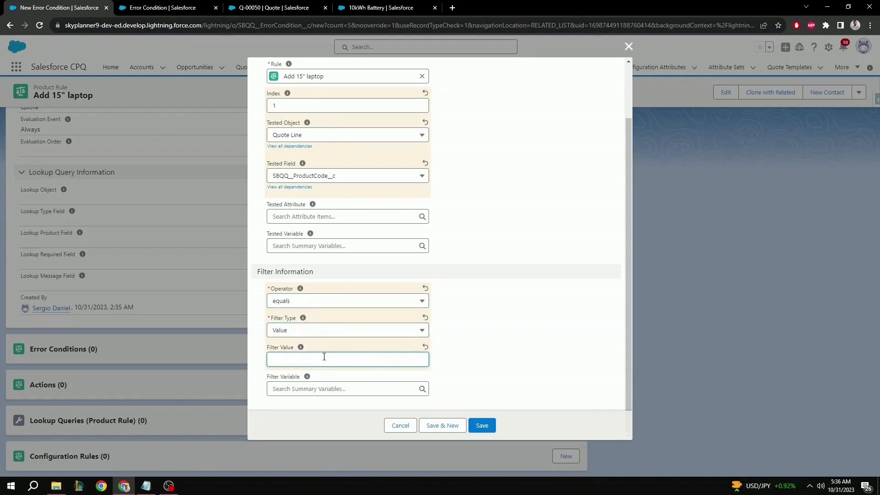
type("10KWHBATTERY")
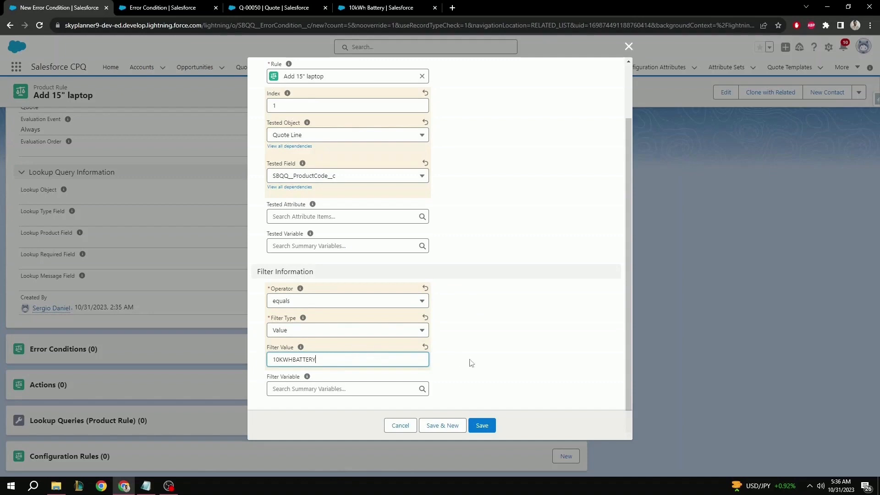
left_click(481, 425)
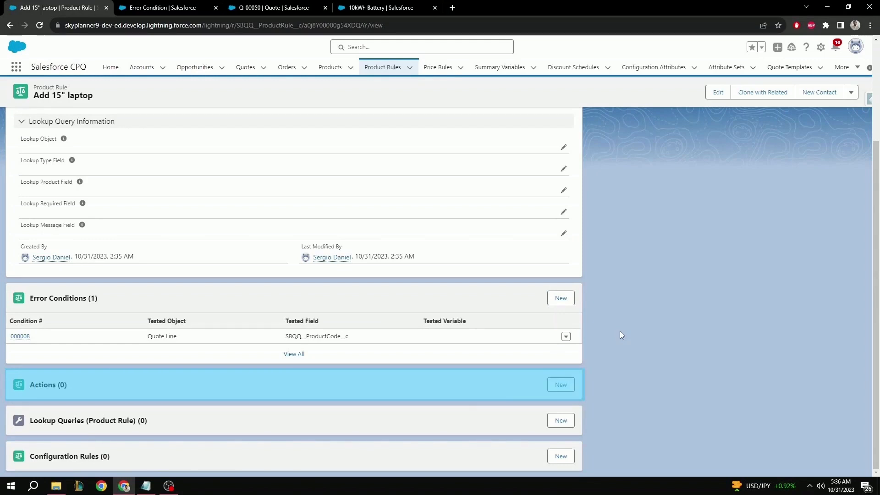
Step: Create a product action of type Add for the 15" Laptop, marked Required, and save it
left_click(560, 385)
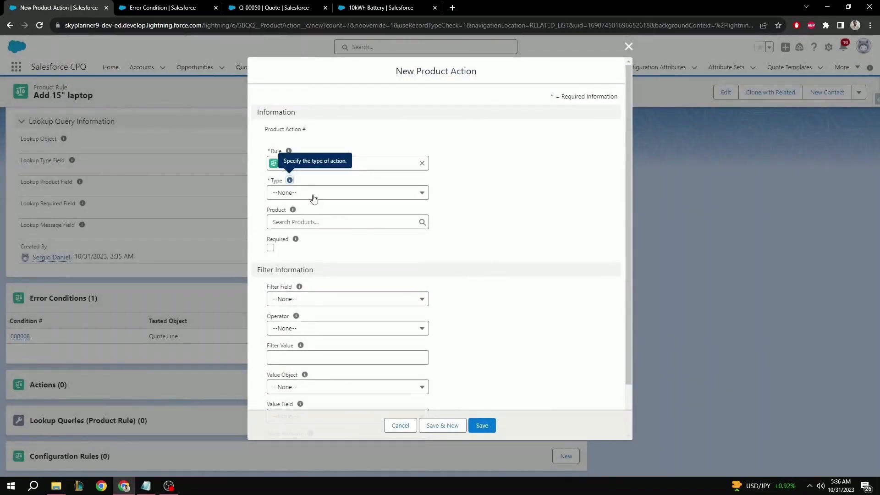
left_click(347, 193)
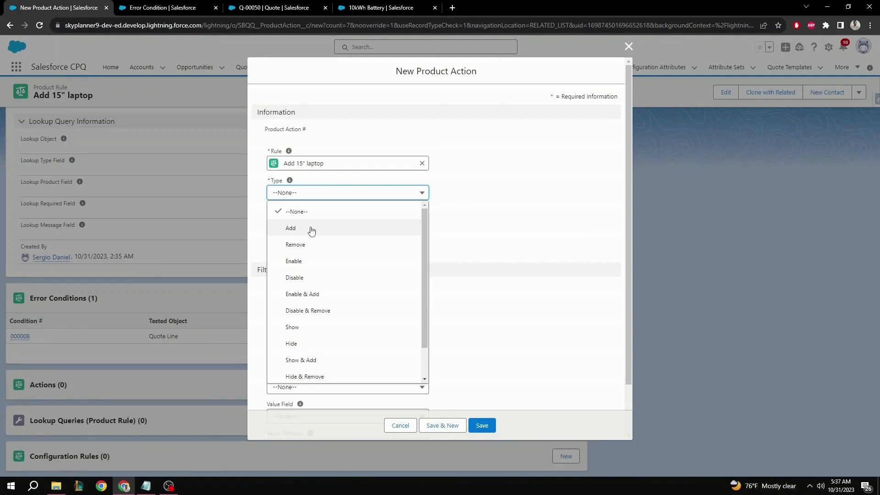
left_click(290, 228)
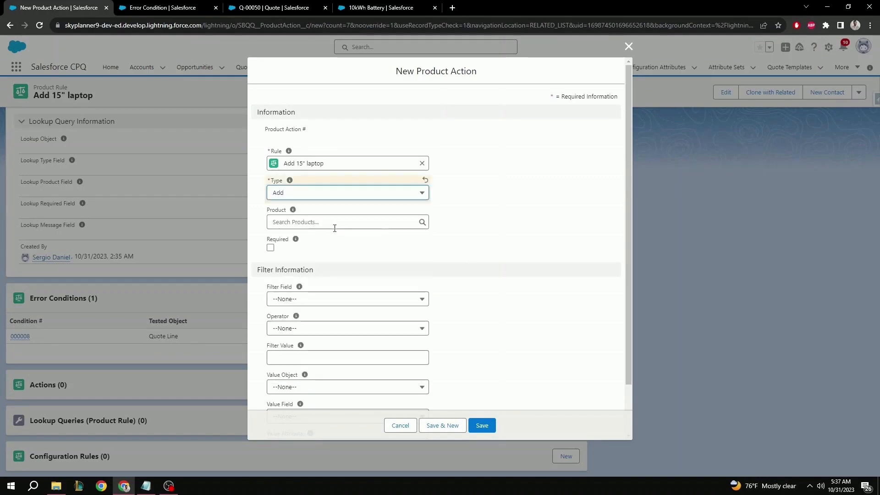
left_click(337, 221)
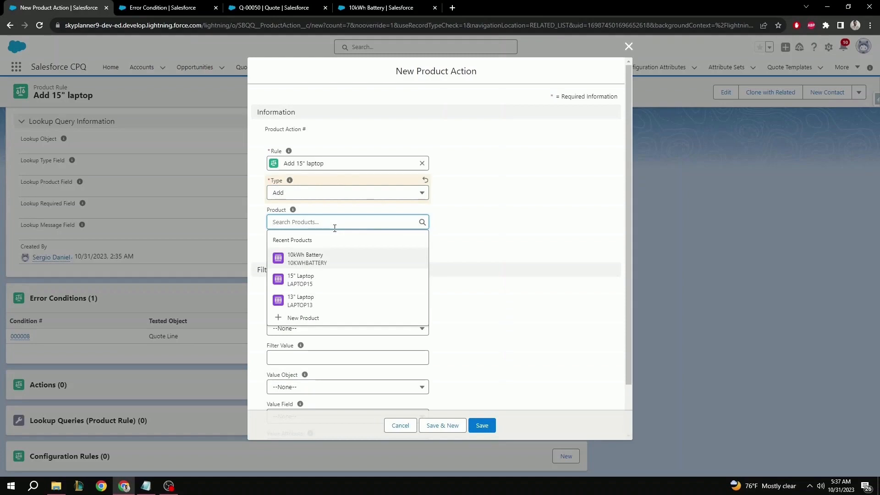
mouse_move(332, 234)
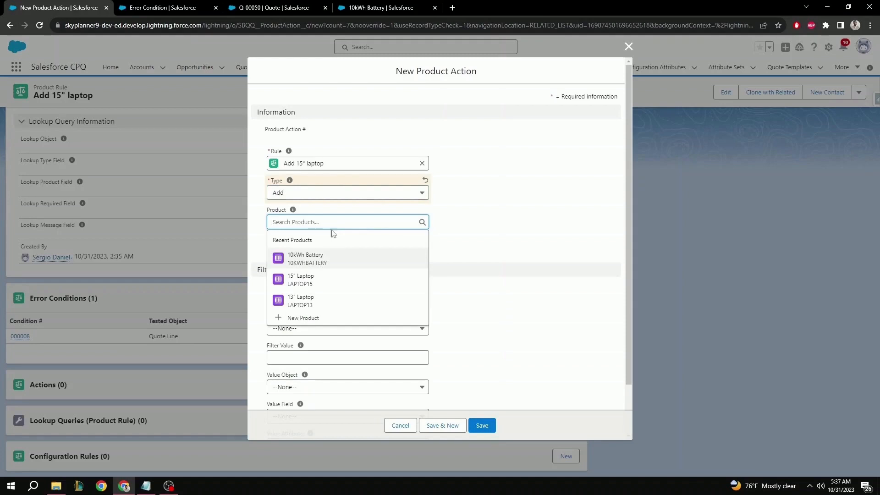
left_click(301, 279)
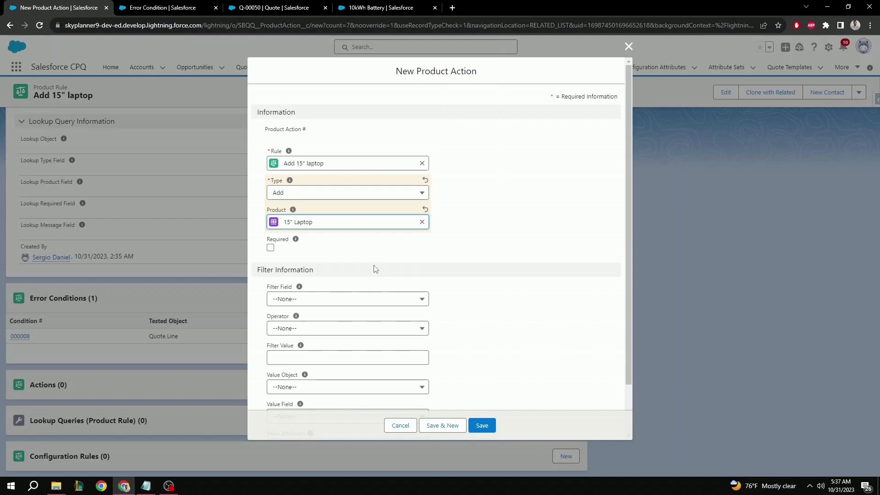
mouse_move(328, 265)
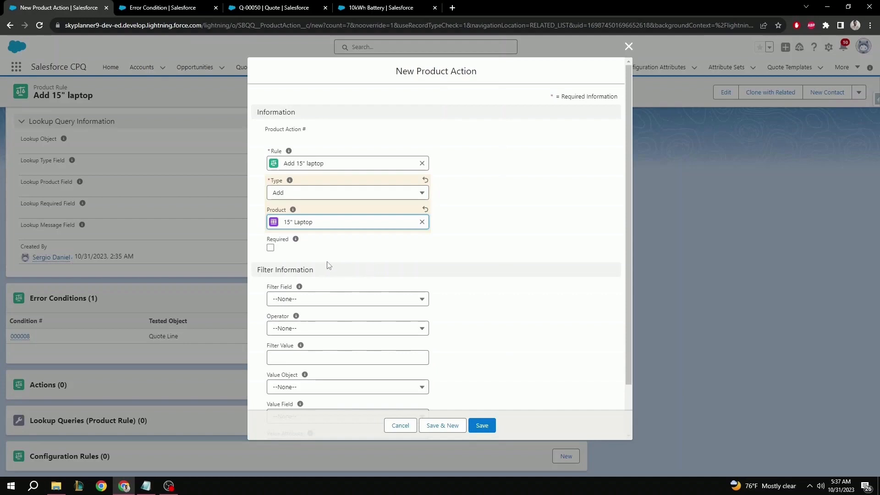
left_click(270, 248)
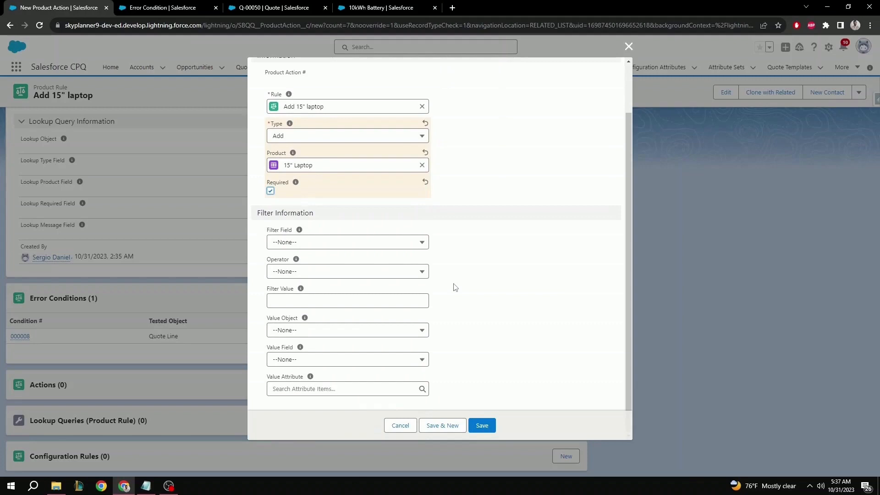
mouse_move(483, 289)
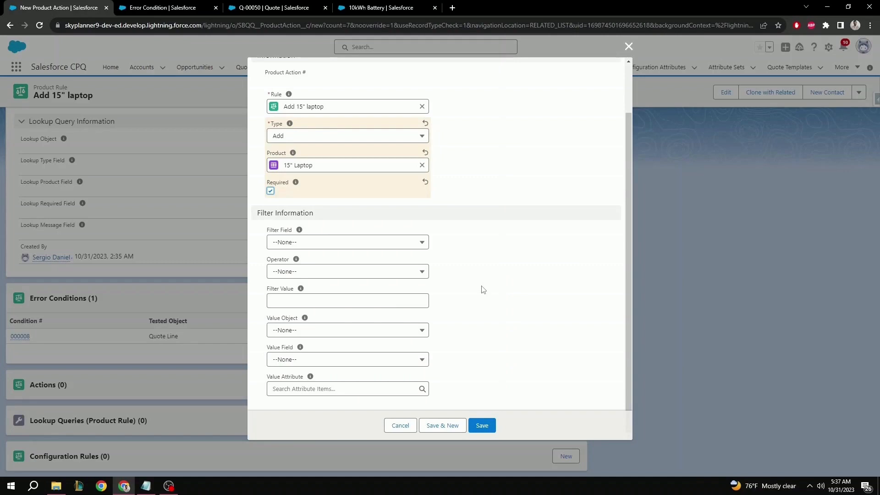
left_click(481, 425)
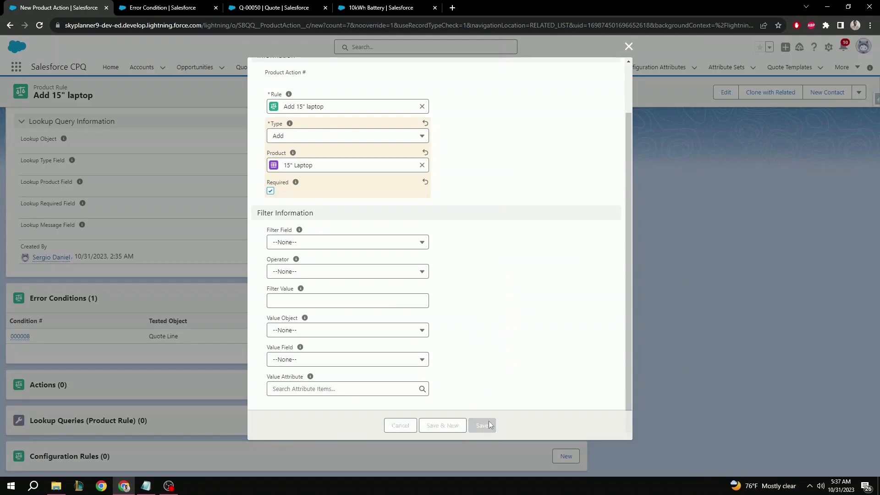
left_click(482, 425)
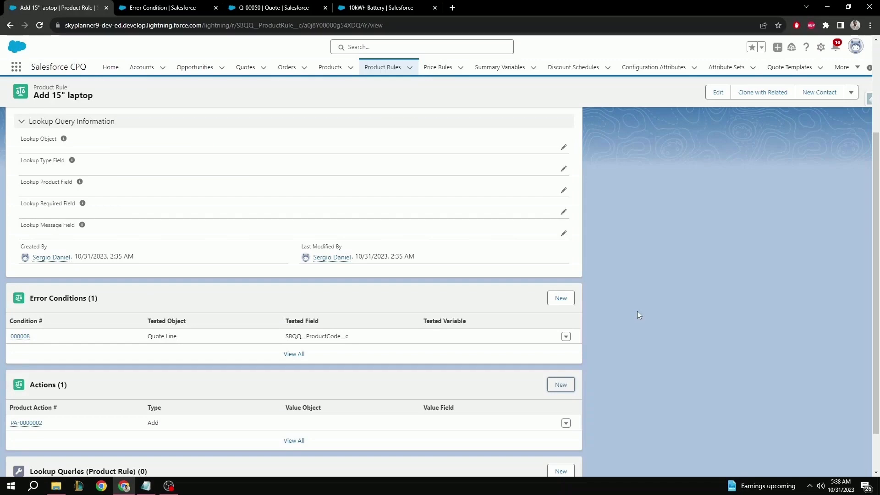
Step: Switch to quote Q-00050 and start Edit Lines on its empty line list
left_click(275, 7)
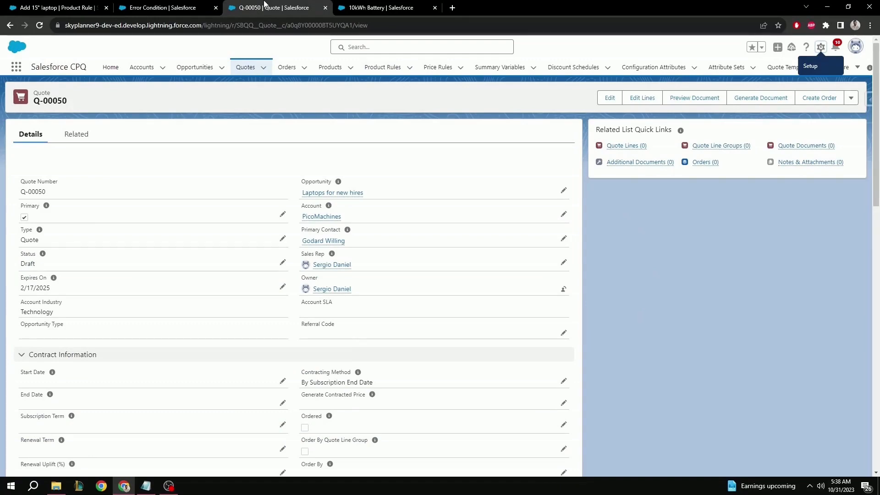
mouse_move(642, 97)
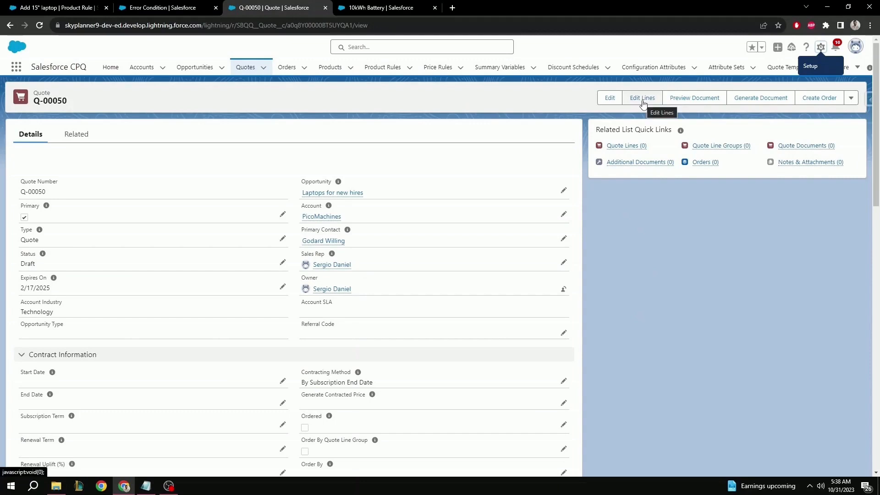
left_click(642, 98)
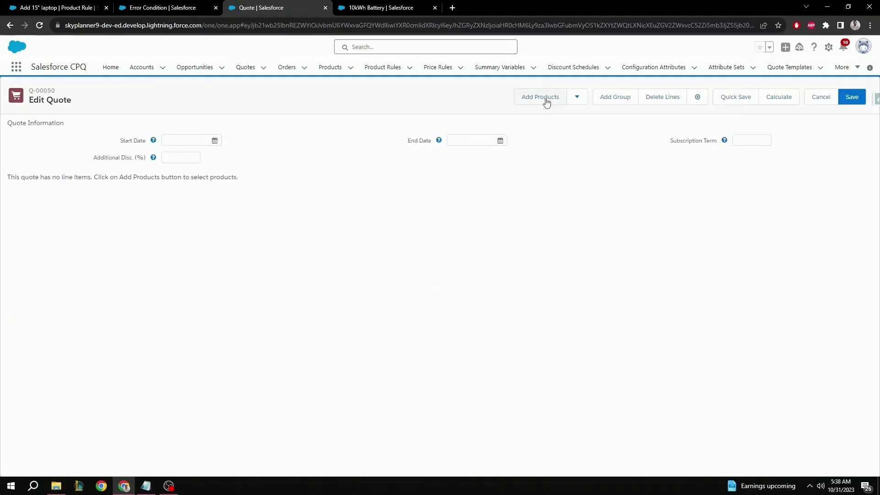
Step: Add the 10kWh Battery from the catalogue, then delete the auto-added 15" Laptop bundle line
left_click(539, 97)
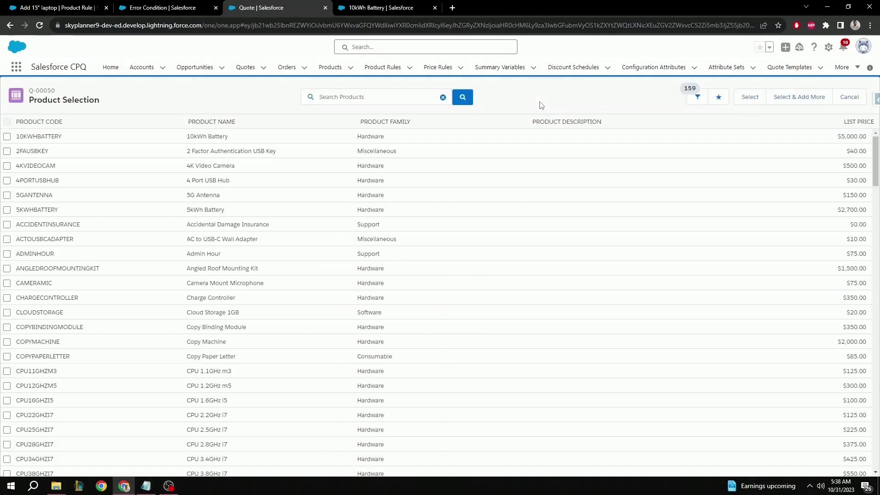
left_click(8, 137)
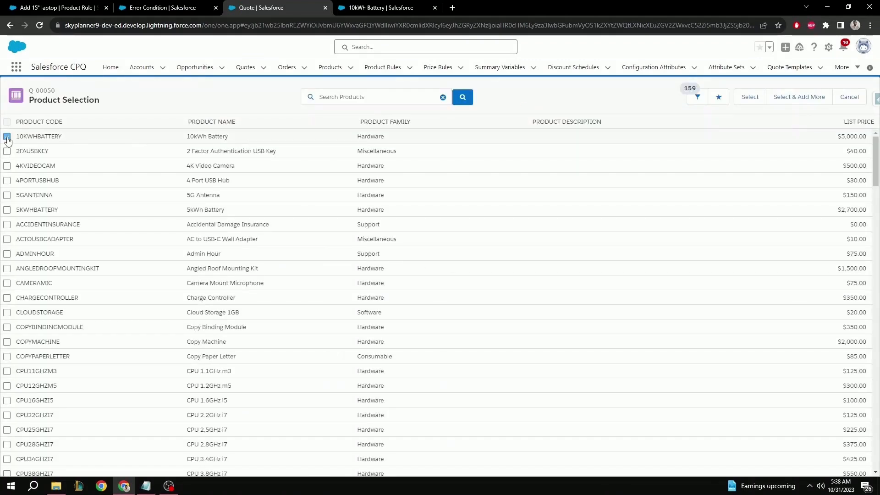
left_click(7, 138)
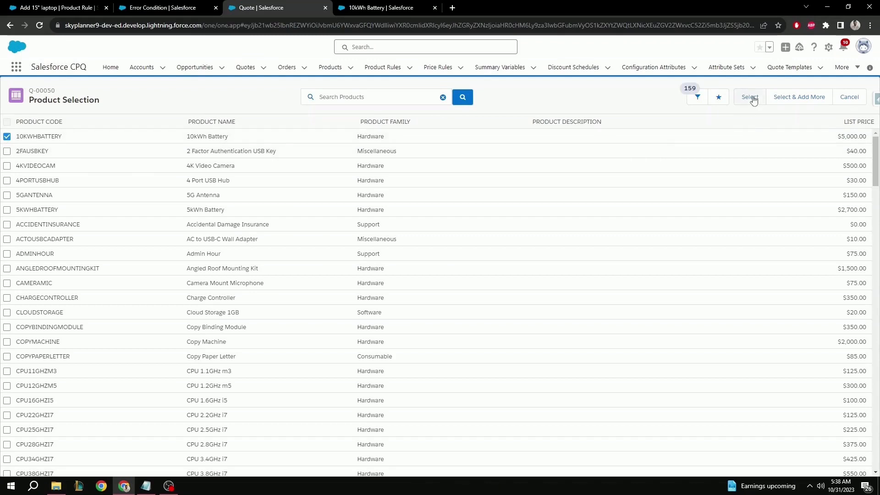
left_click(750, 97)
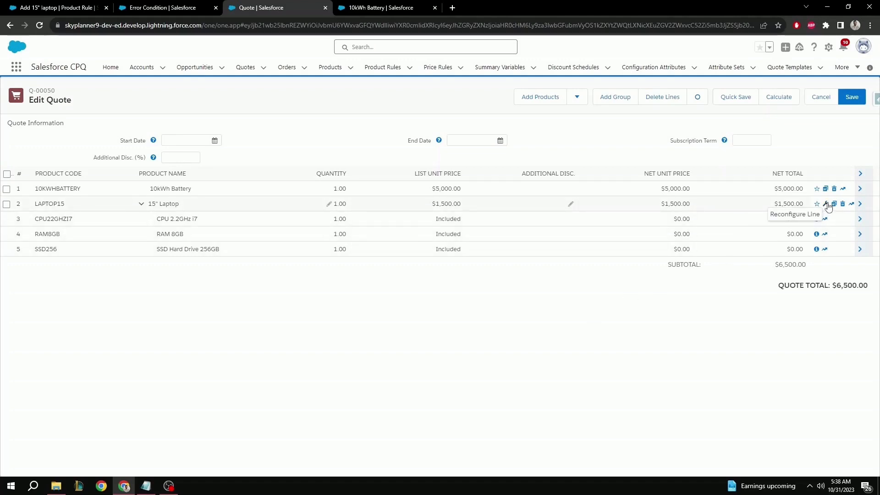
mouse_move(666, 319)
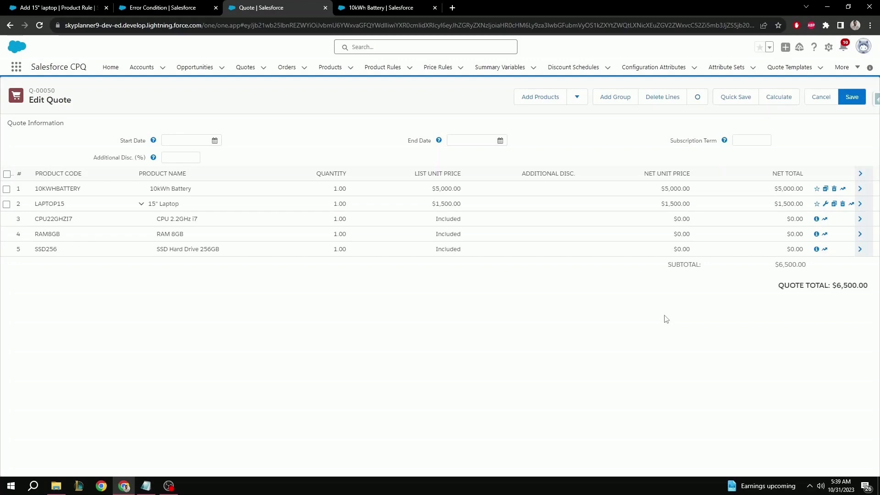
mouse_move(779, 261)
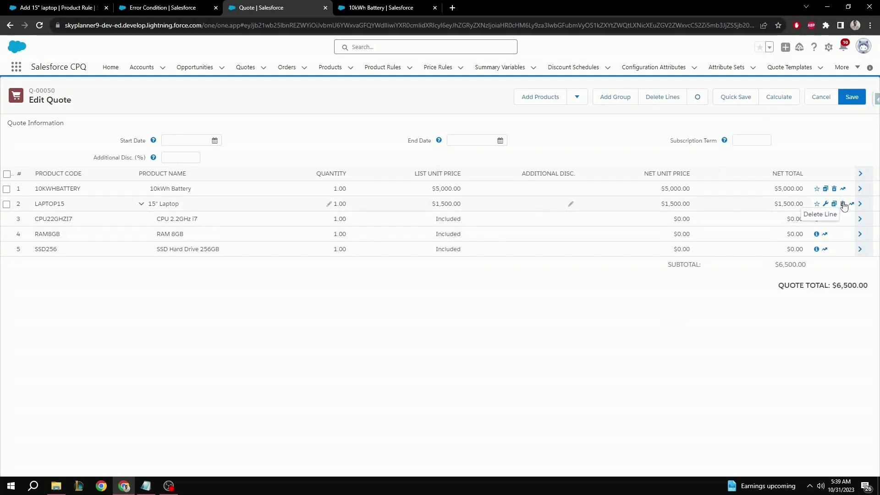
left_click(833, 203)
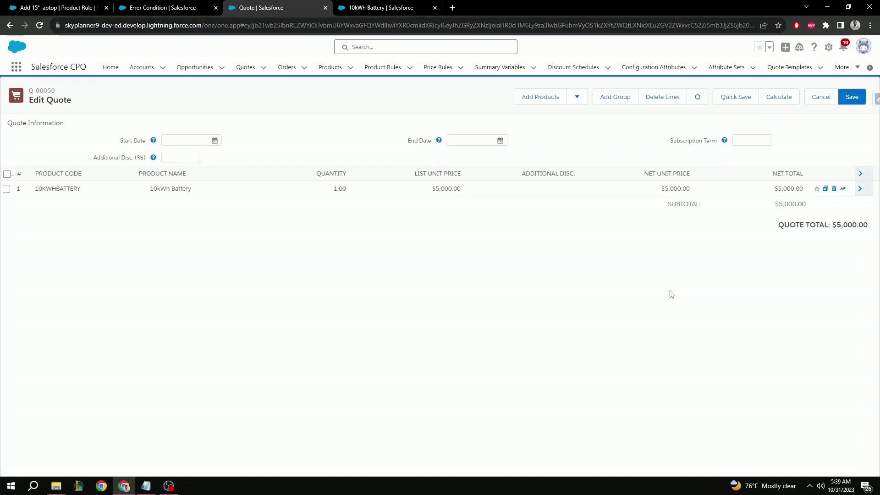
mouse_move(407, 276)
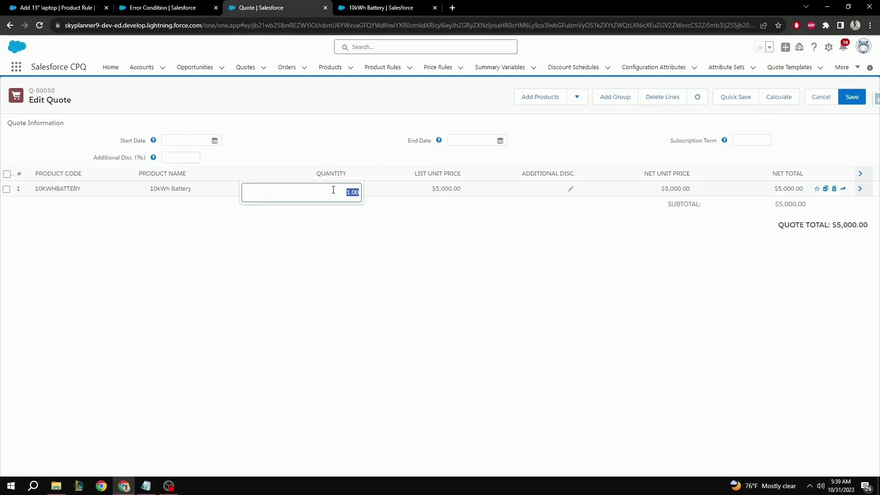
Step: Set the battery quantity to 6 to trigger the 5-battery limit error, then save the corrected quote
type("6")
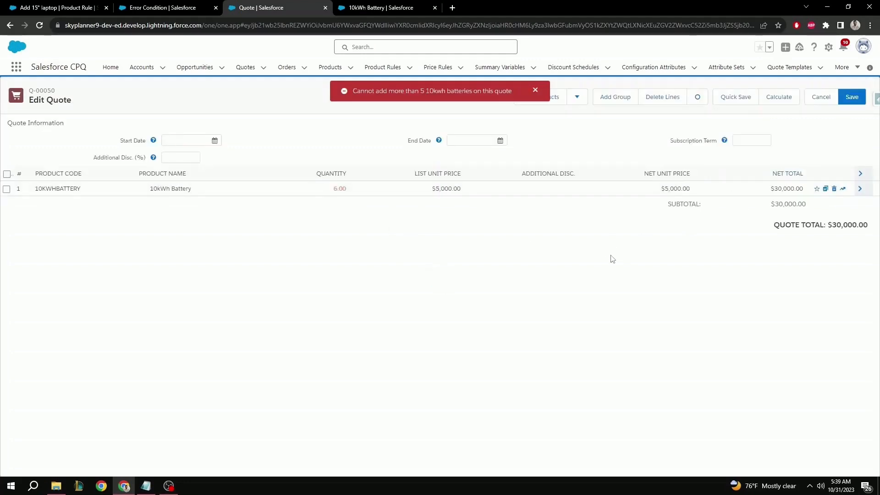
mouse_move(606, 263)
type("5")
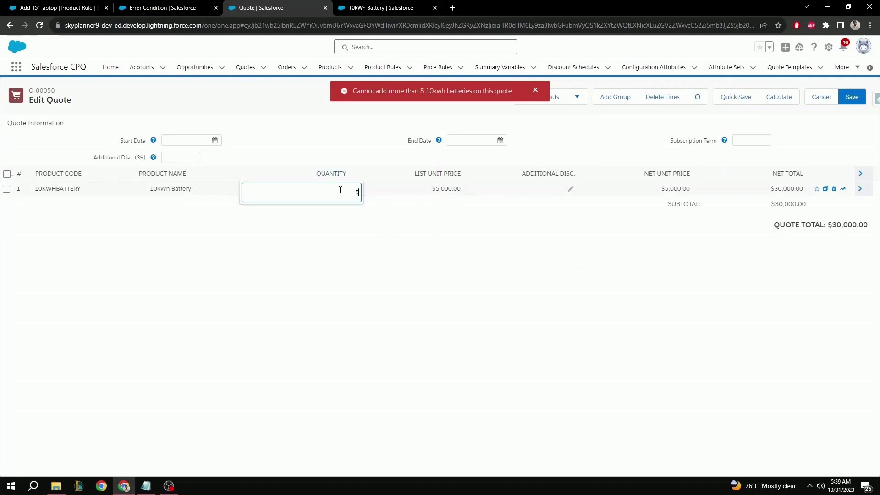
left_click(851, 97)
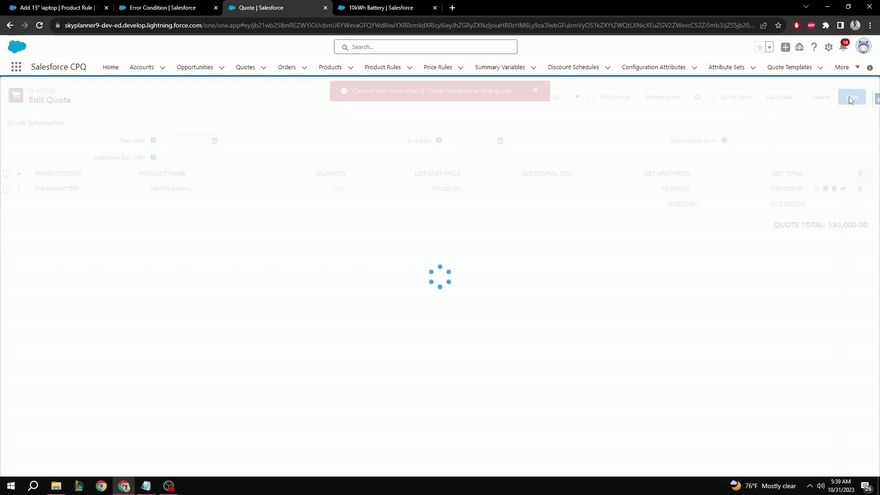
left_click(850, 97)
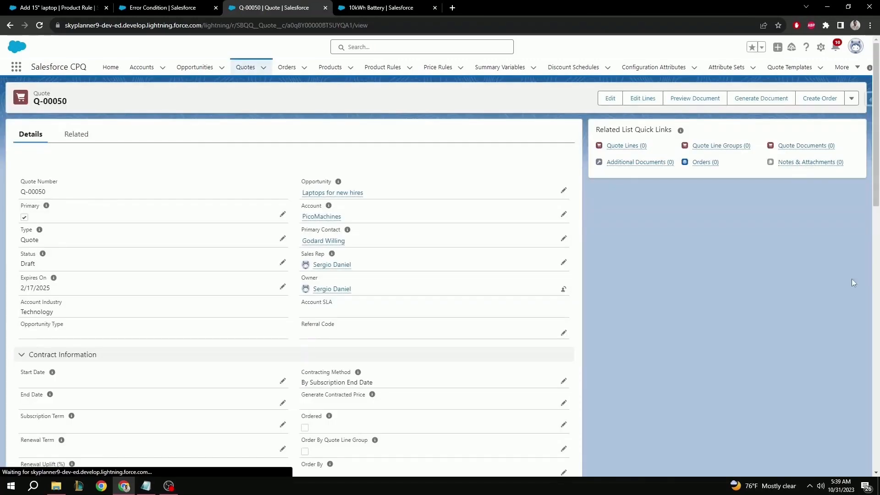